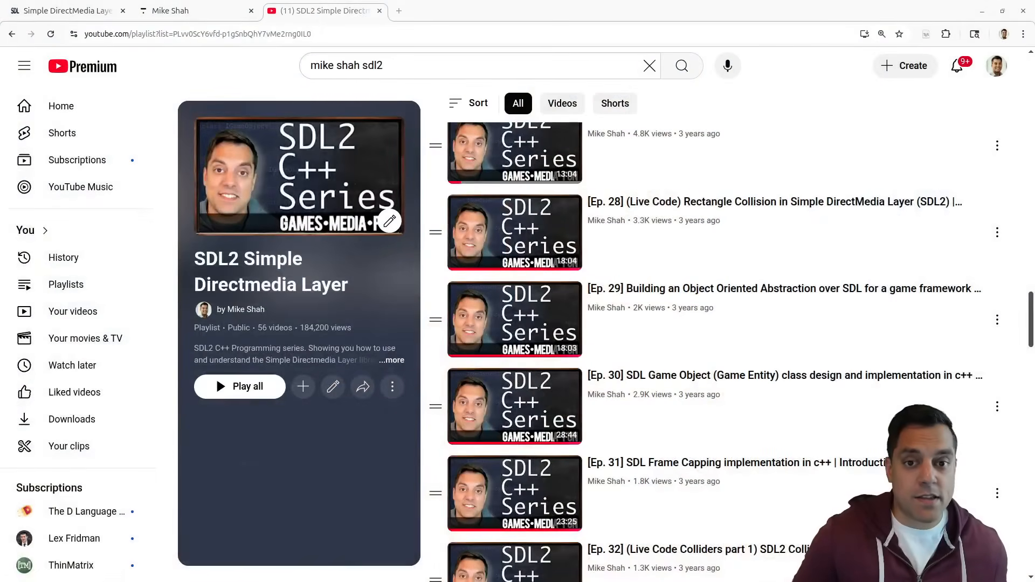
# Step: Look over the libsdl.org homepage before heading to SDL's GitHub
pyautogui.click(461, 65)
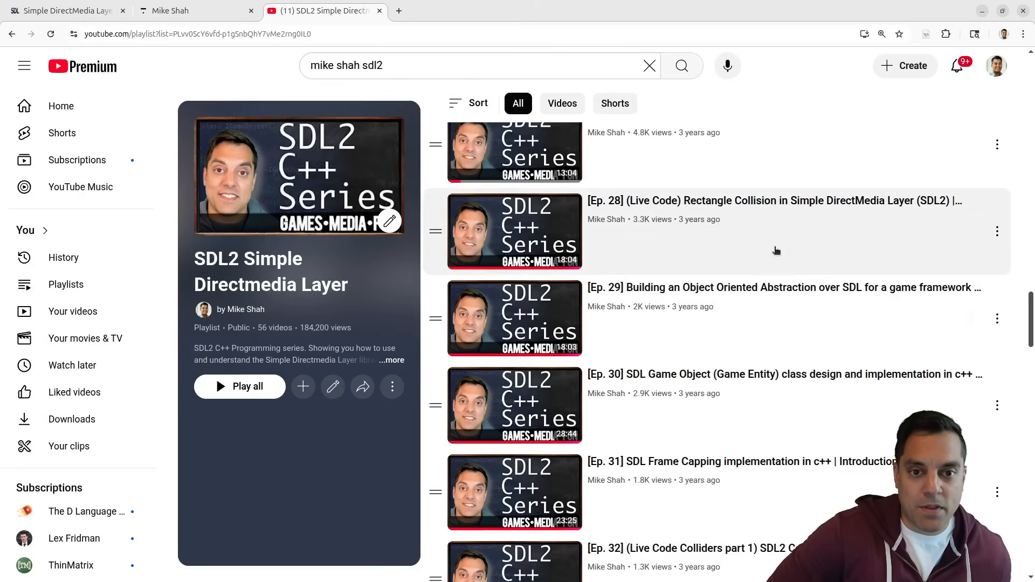
pyautogui.scroll(-3)
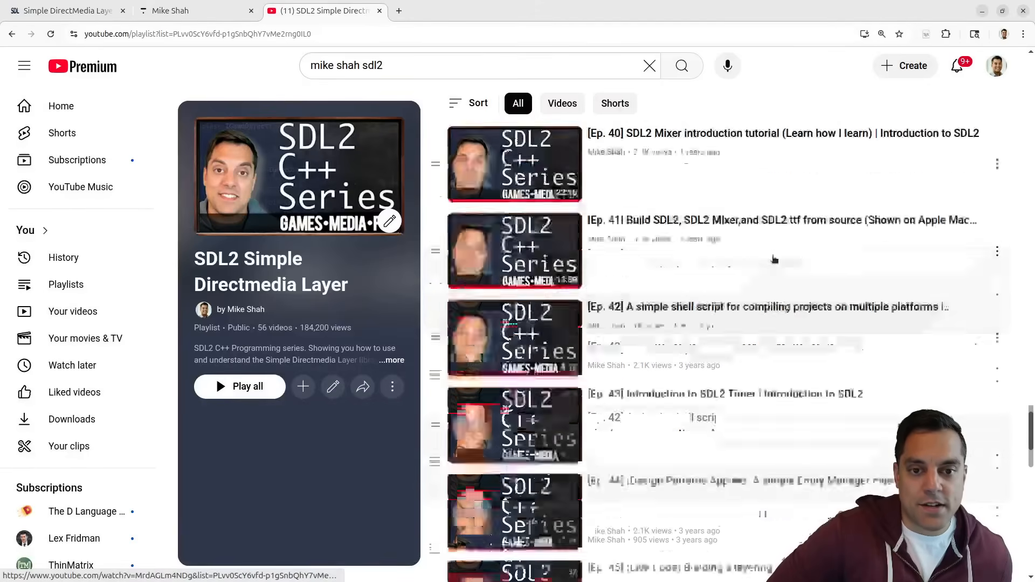
pyautogui.scroll(3)
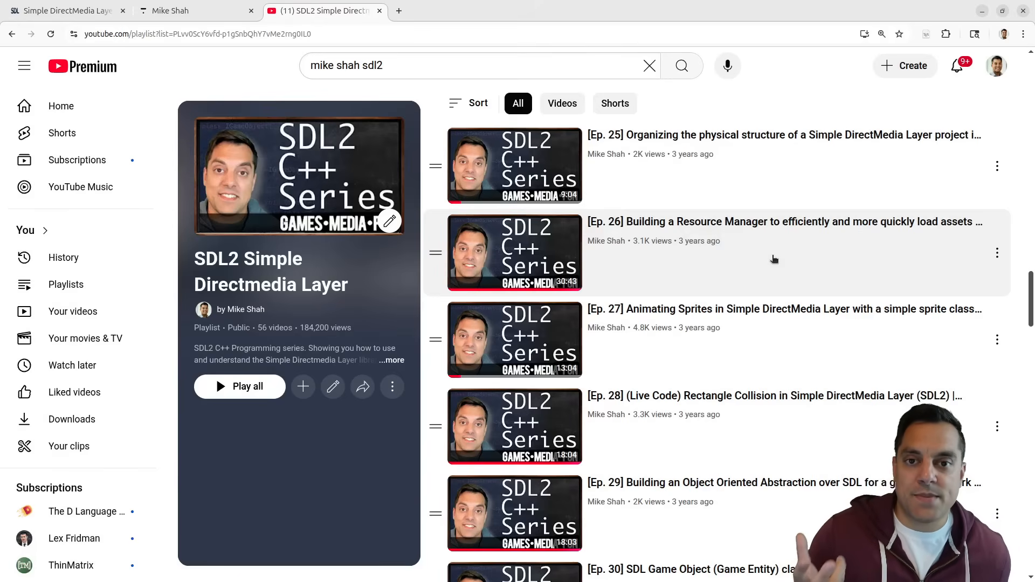
pyautogui.scroll(3)
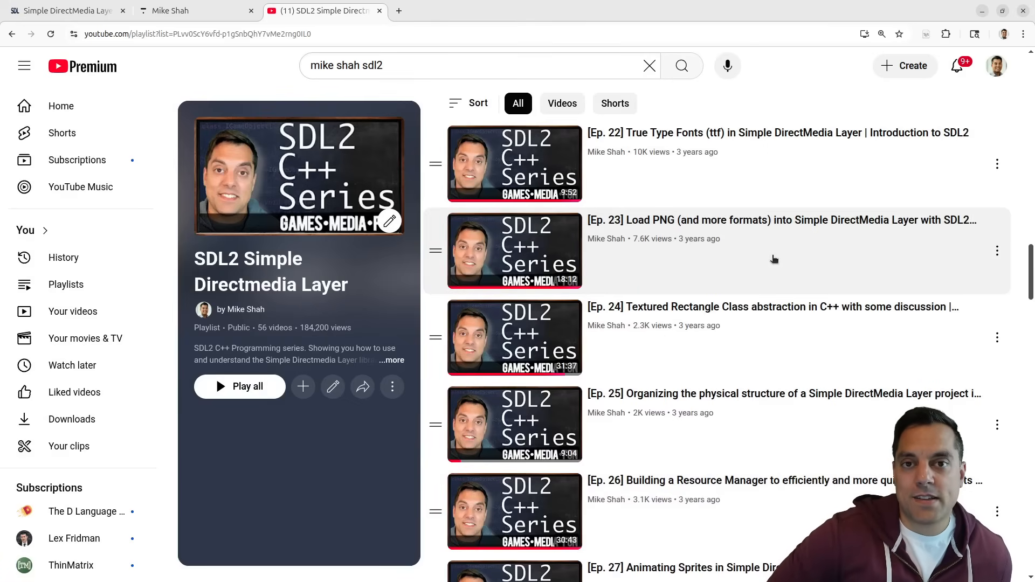
pyautogui.moveTo(711, 270)
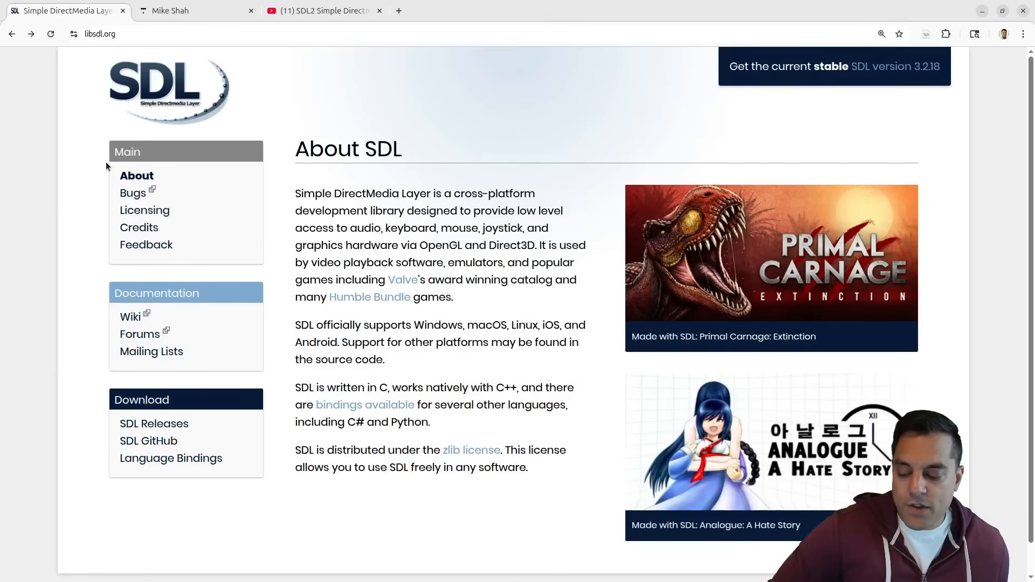
pyautogui.moveTo(145, 210)
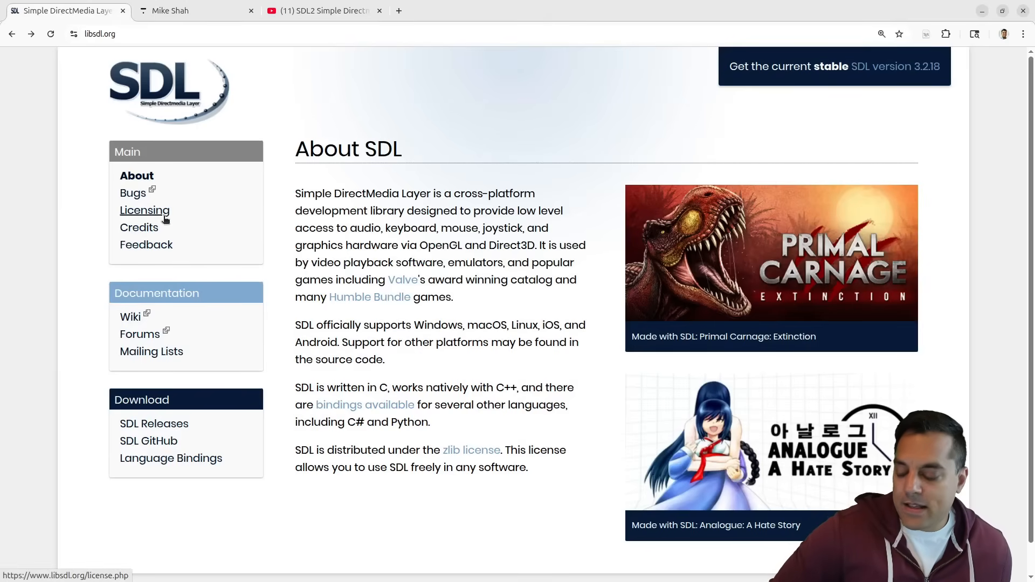
pyautogui.moveTo(153, 423)
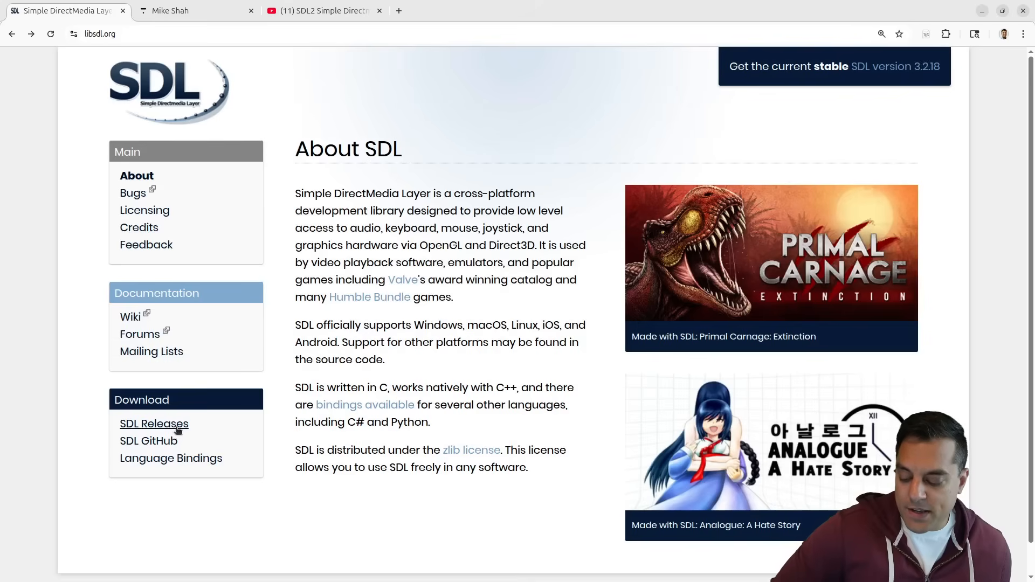
# Step: Reach the SDL repository via the libsdl-org organization and locate docs/README-migration.md with Go to file 'mig'
pyautogui.click(153, 423)
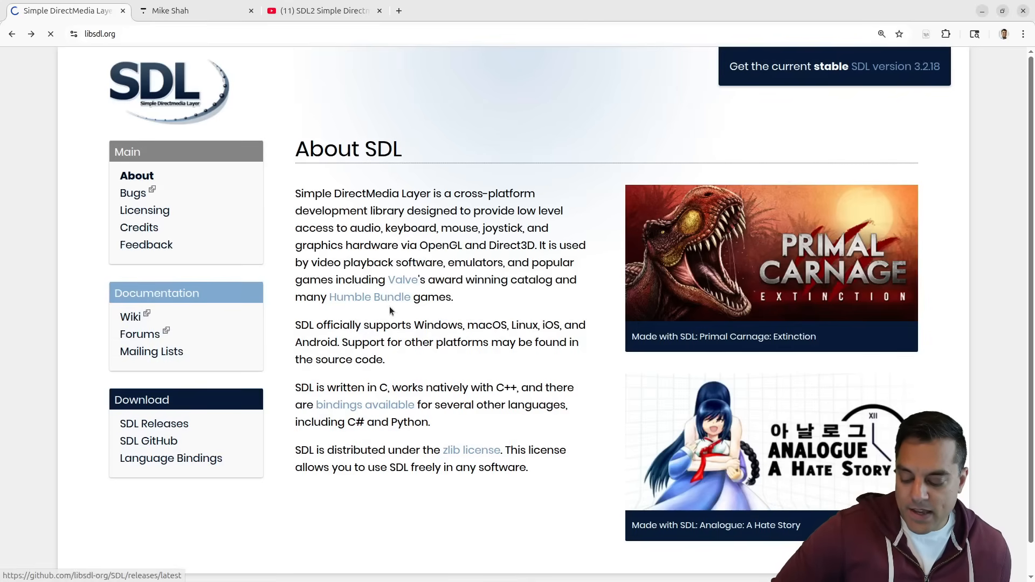
pyautogui.click(148, 440)
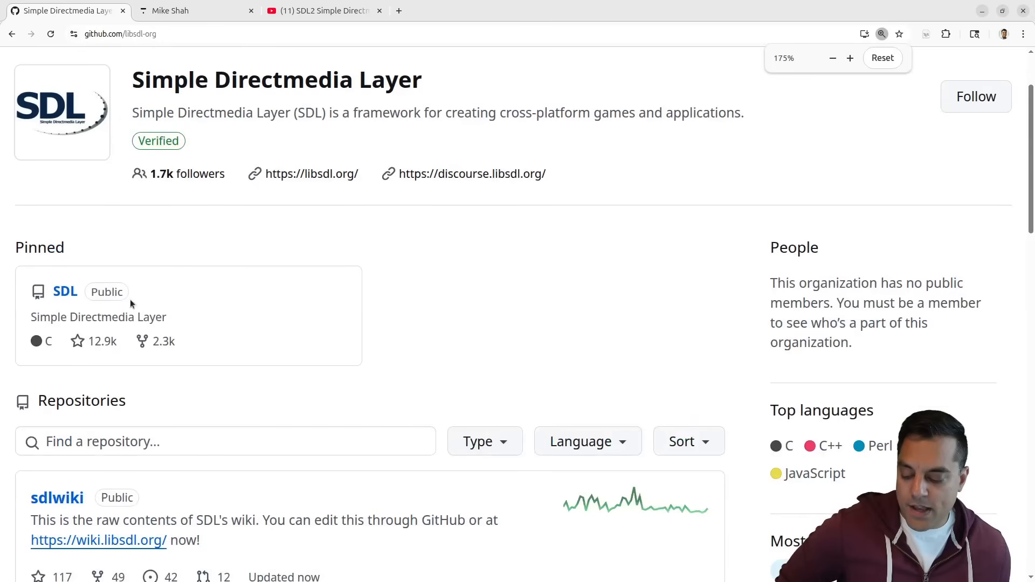
pyautogui.click(64, 291)
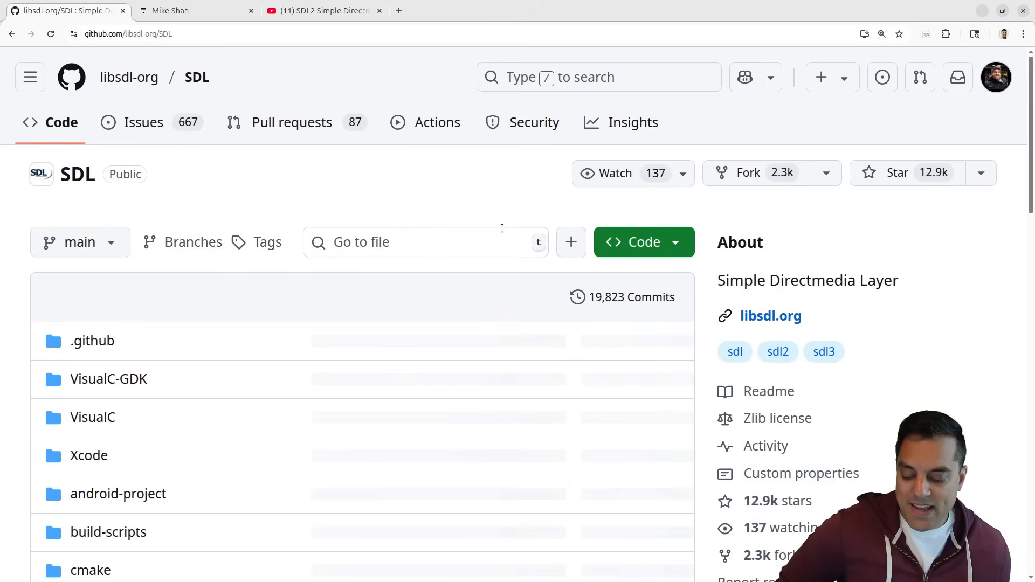
pyautogui.write('migra')
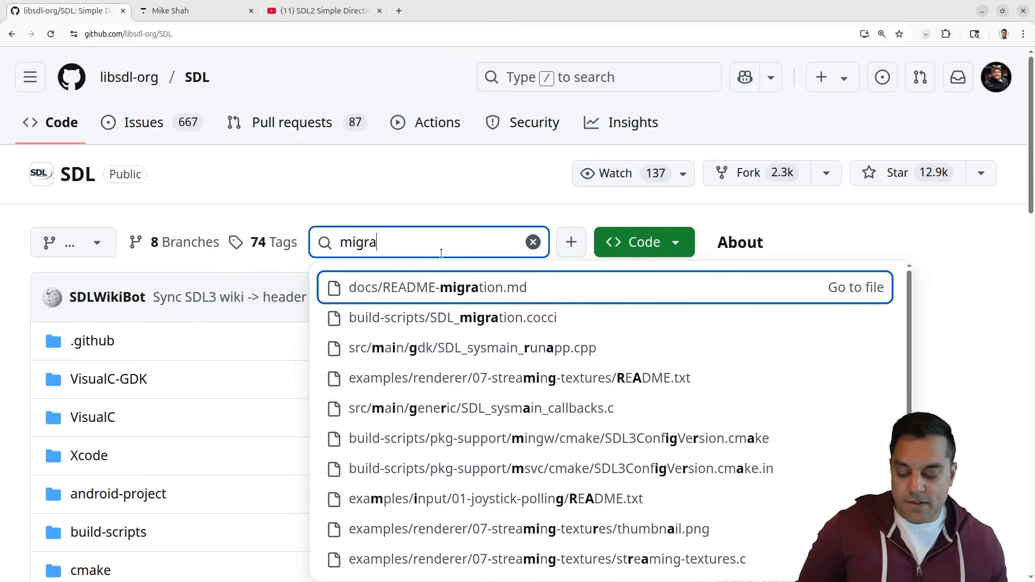
pyautogui.click(437, 287)
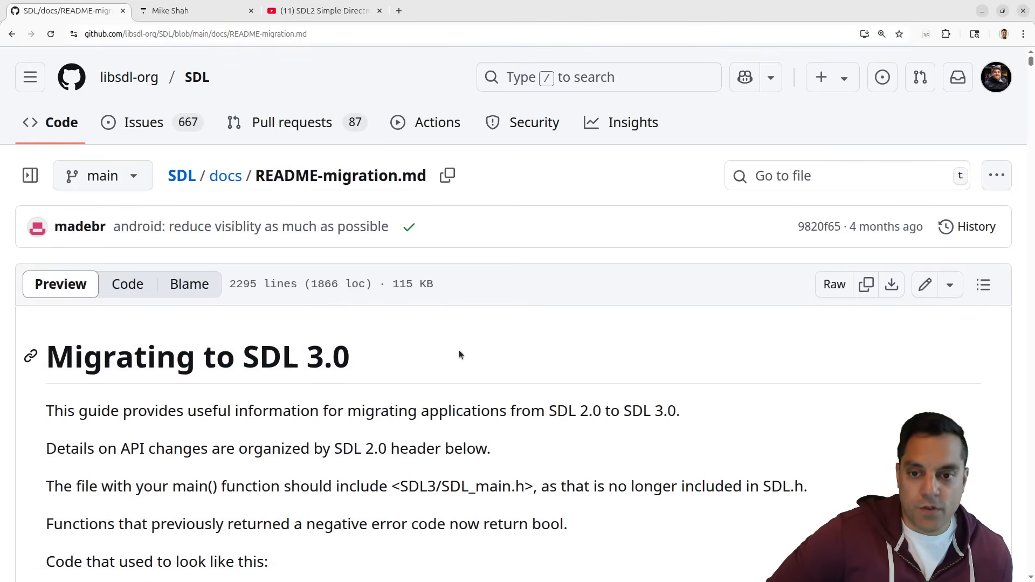
pyautogui.scroll(-3)
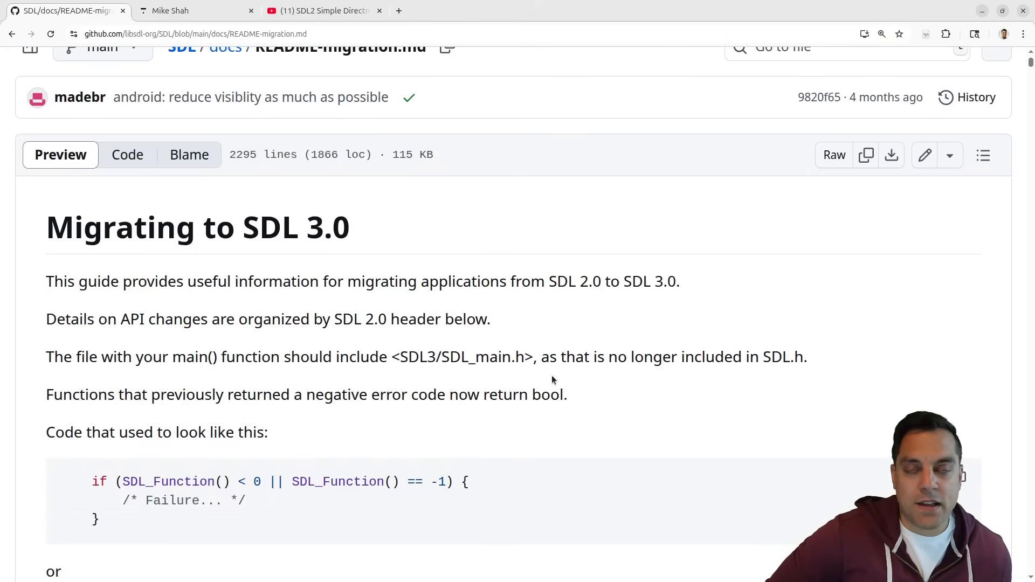
pyautogui.scroll(-3)
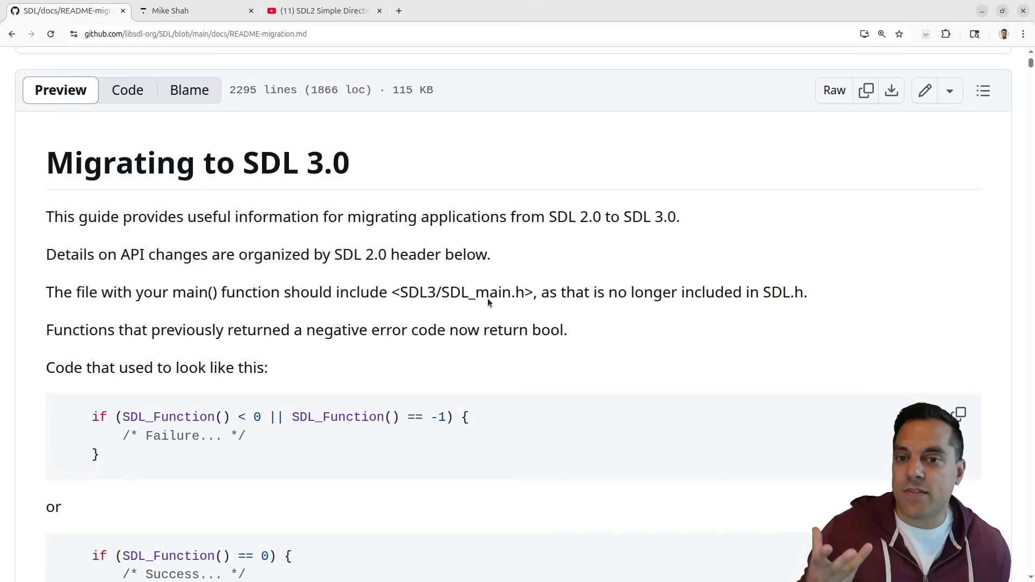
pyautogui.moveTo(244, 164)
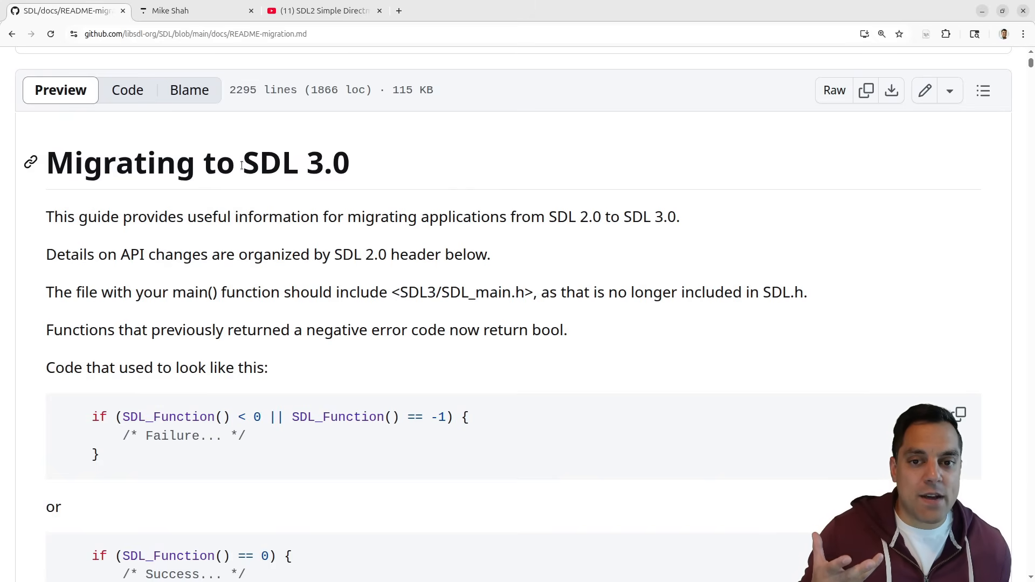
pyautogui.doubleClick(295, 162)
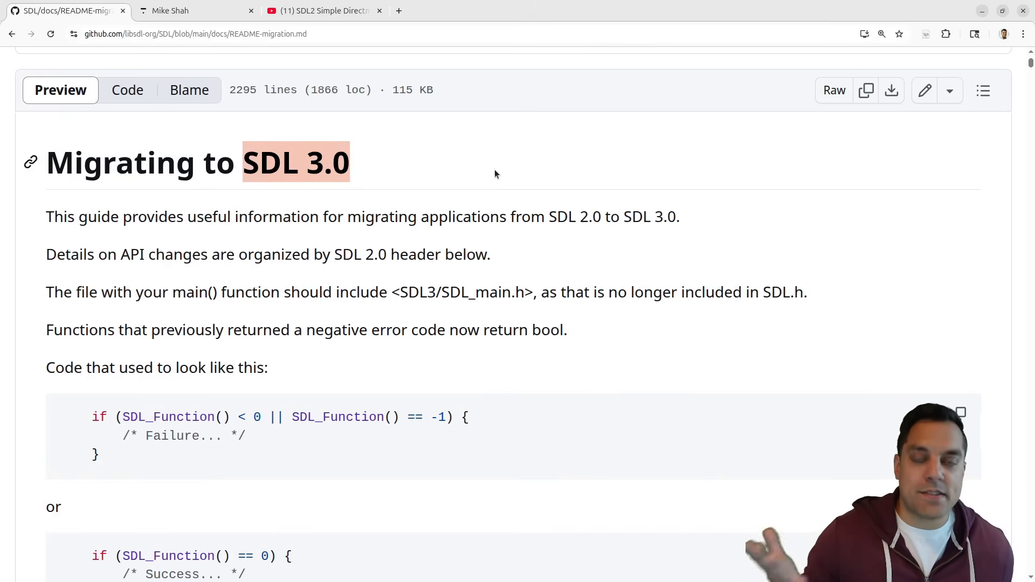
pyautogui.moveTo(535, 265)
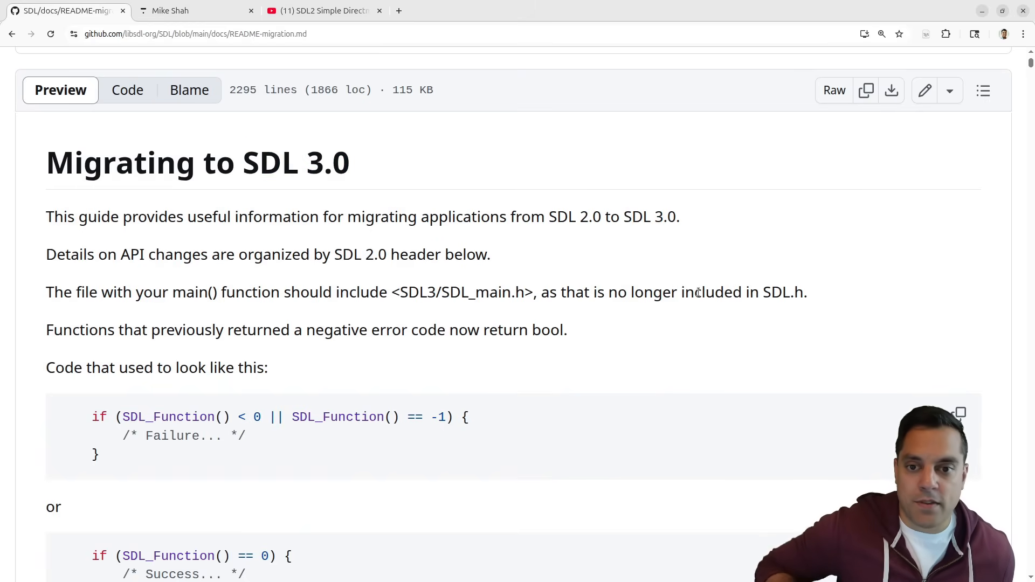
pyautogui.moveTo(507, 318)
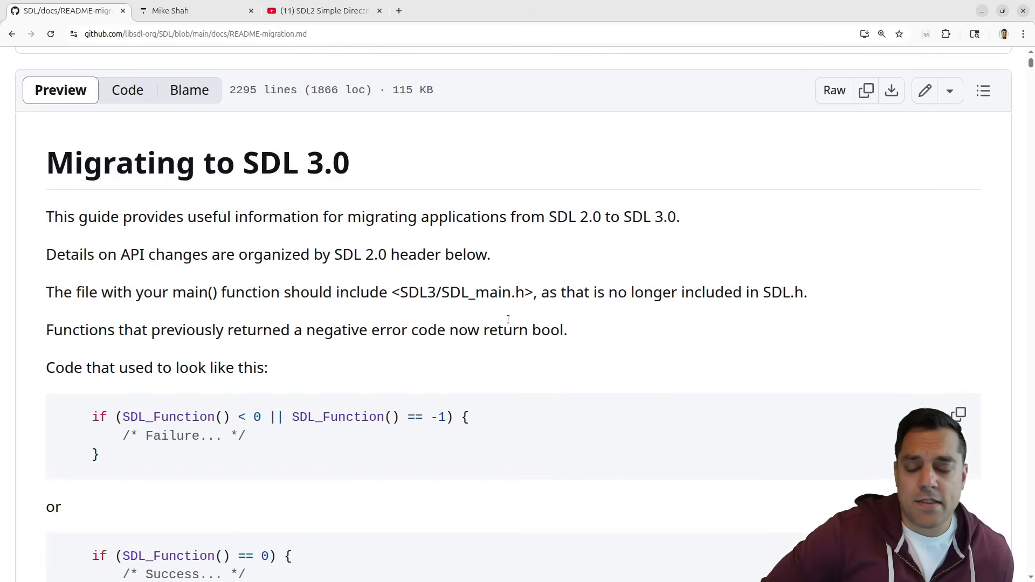
pyautogui.moveTo(481, 367)
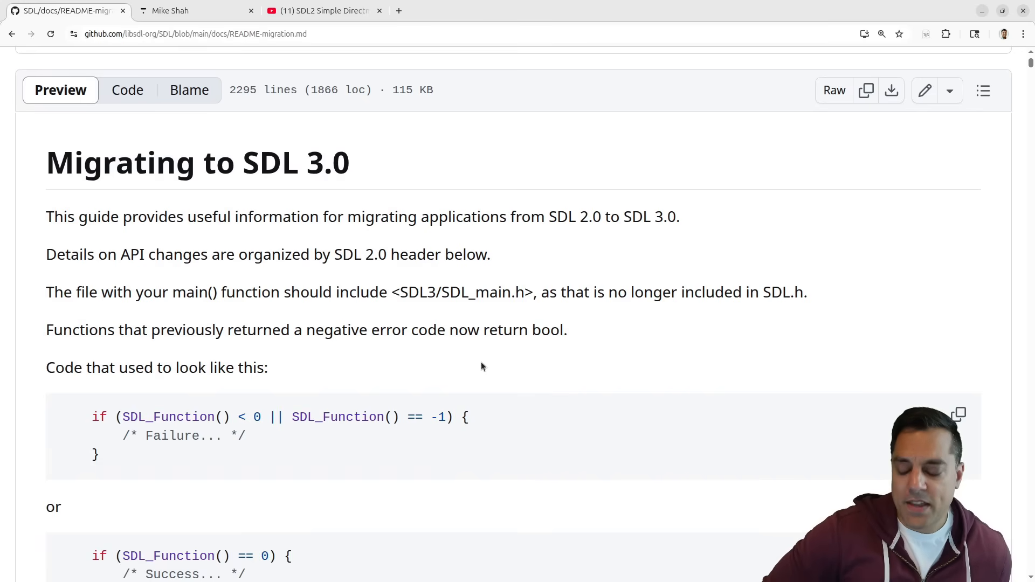
pyautogui.doubleClick(296, 162)
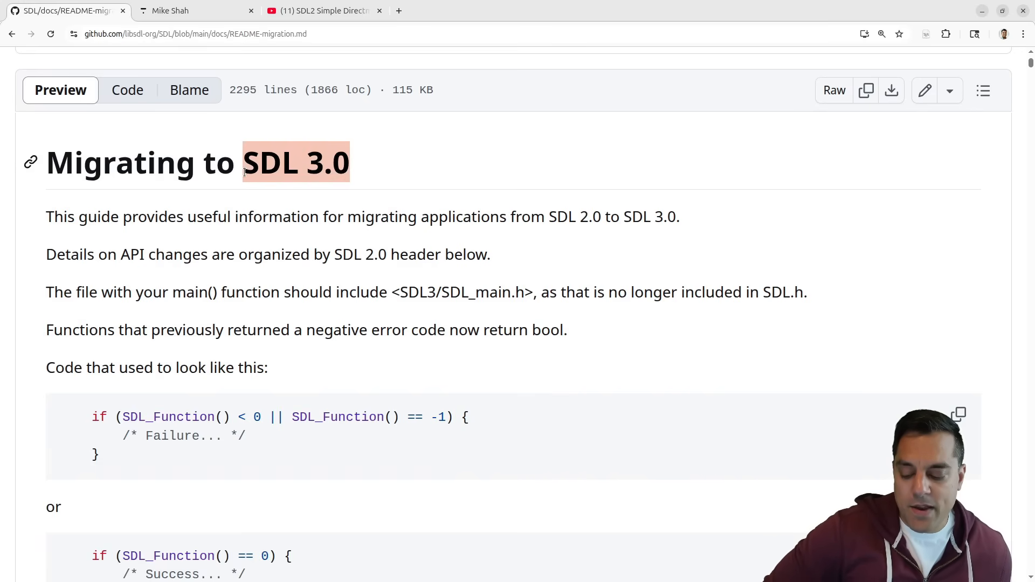
pyautogui.moveTo(577, 259)
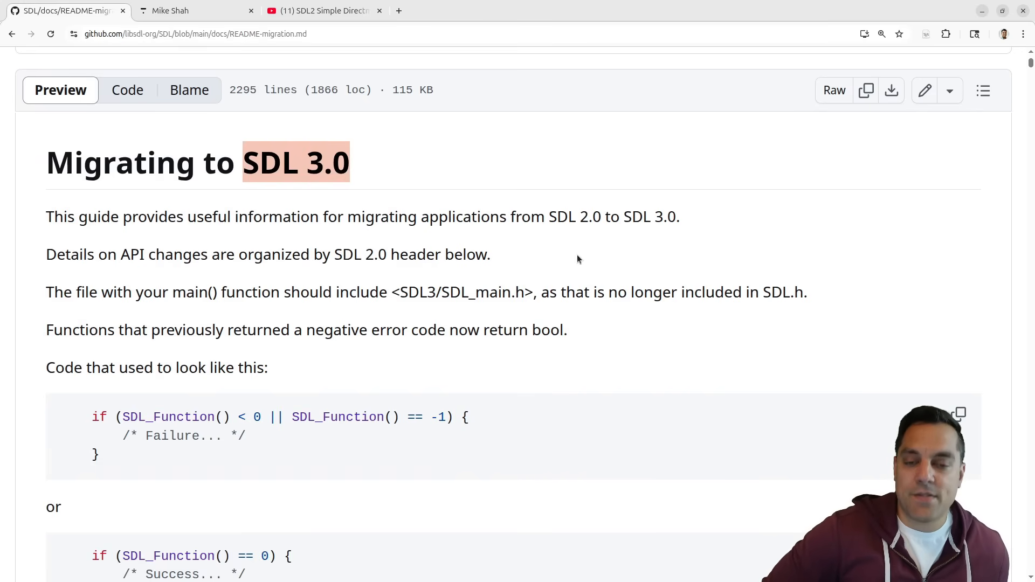
pyautogui.scroll(-3)
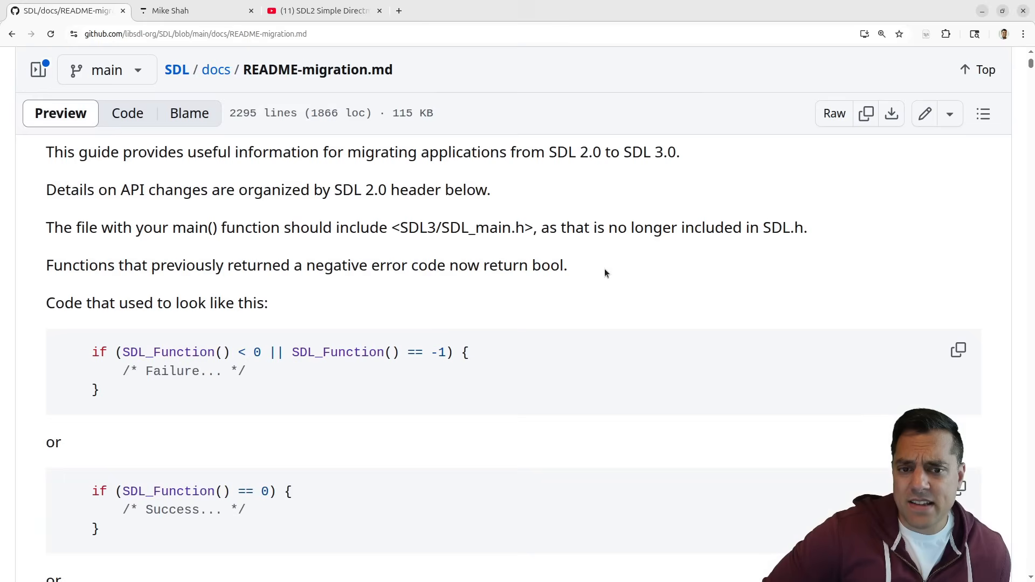
pyautogui.moveTo(579, 282)
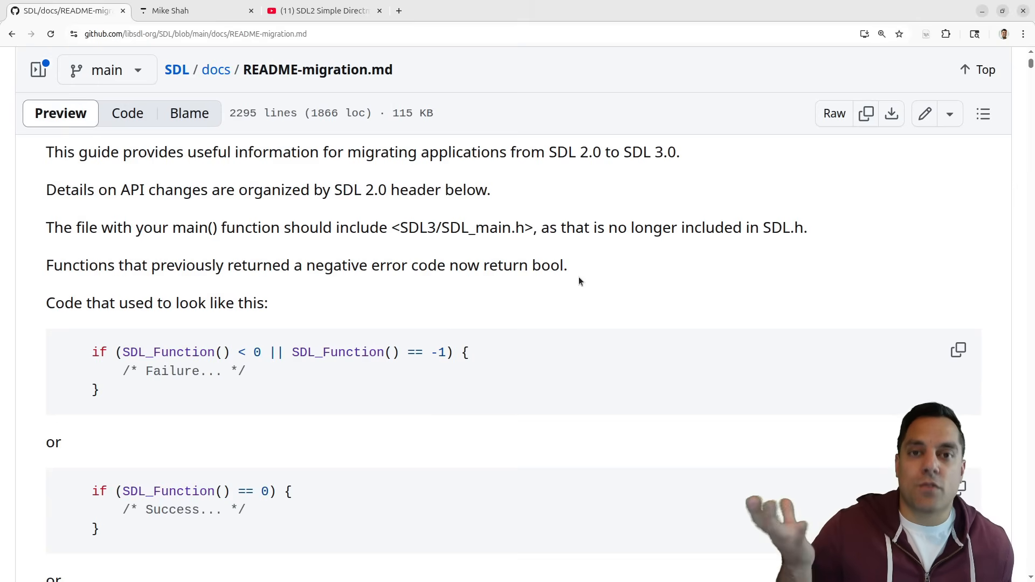
pyautogui.moveTo(471, 290)
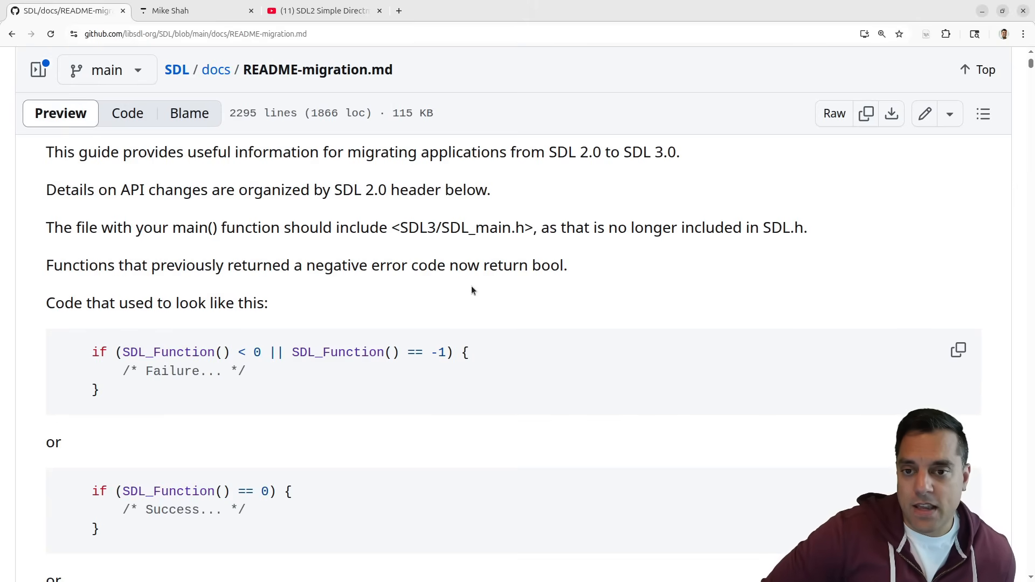
pyautogui.moveTo(156, 391)
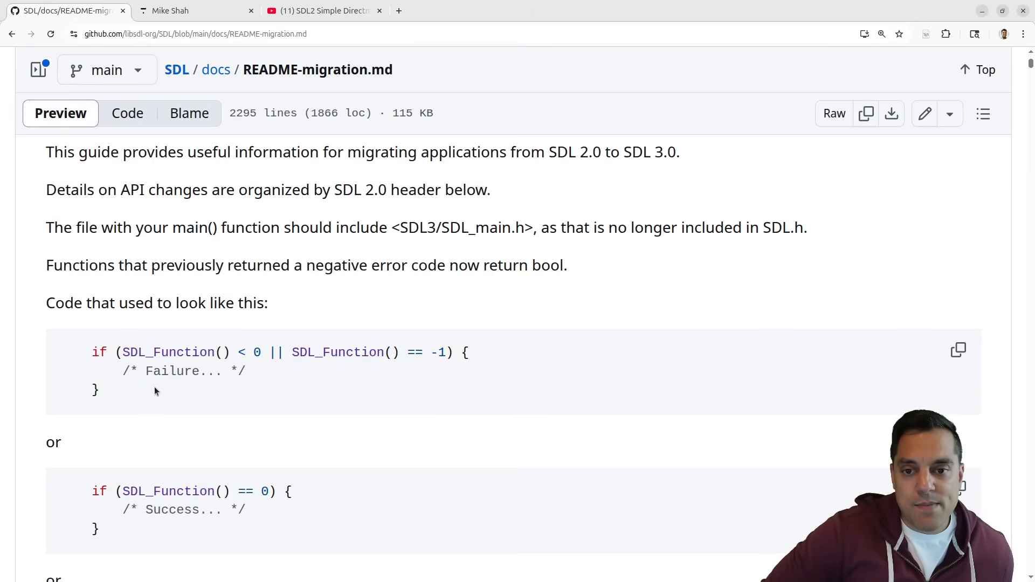
pyautogui.scroll(-3)
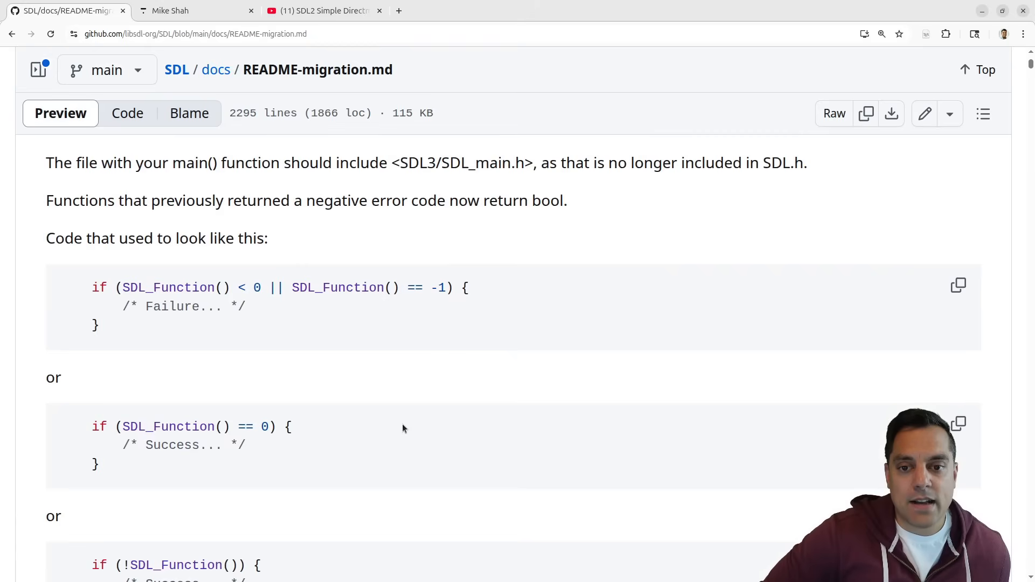
pyautogui.doubleClick(168, 288)
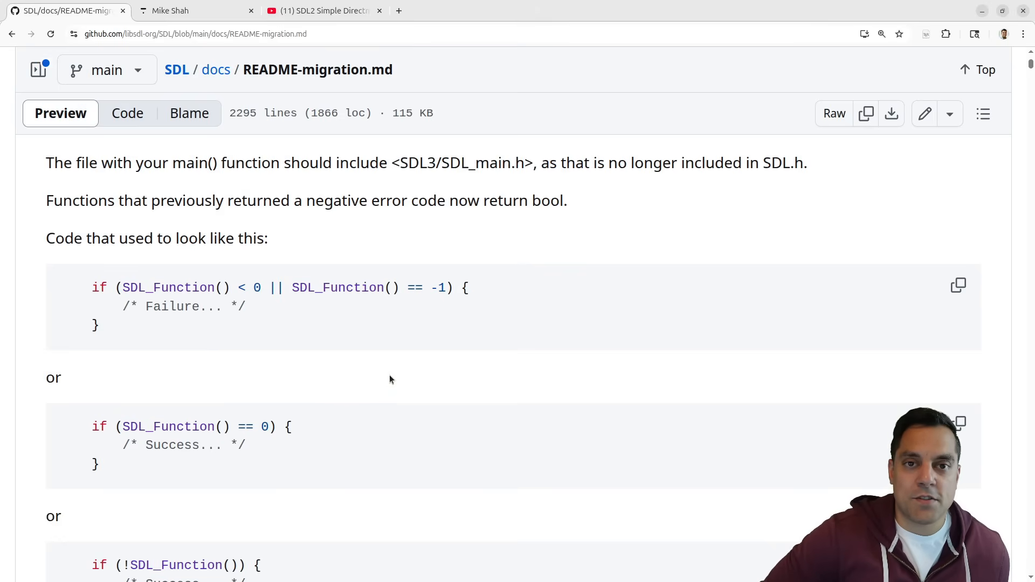
pyautogui.moveTo(464, 397)
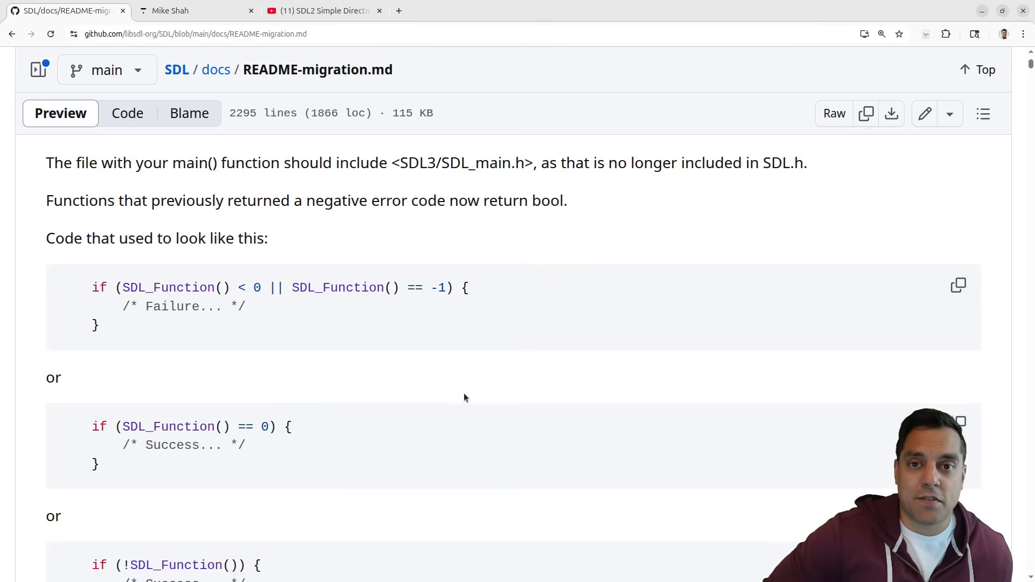
pyautogui.moveTo(447, 373)
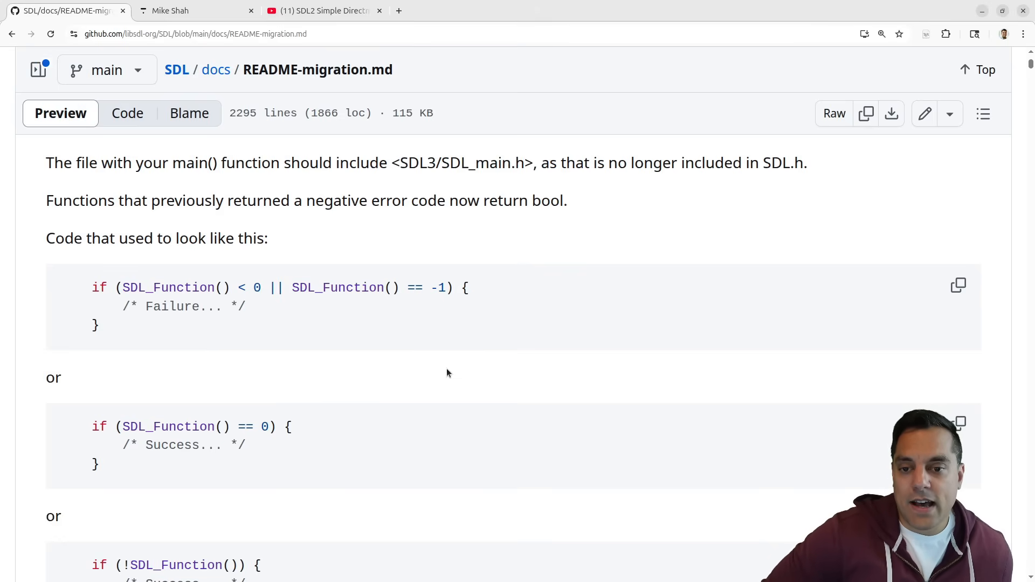
pyautogui.scroll(-3)
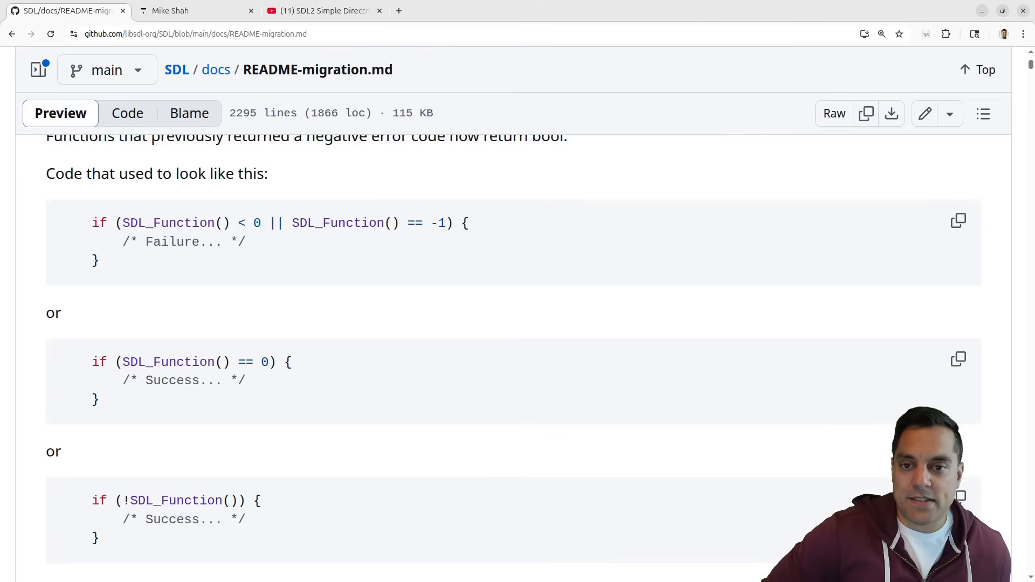
pyautogui.moveTo(620, 188)
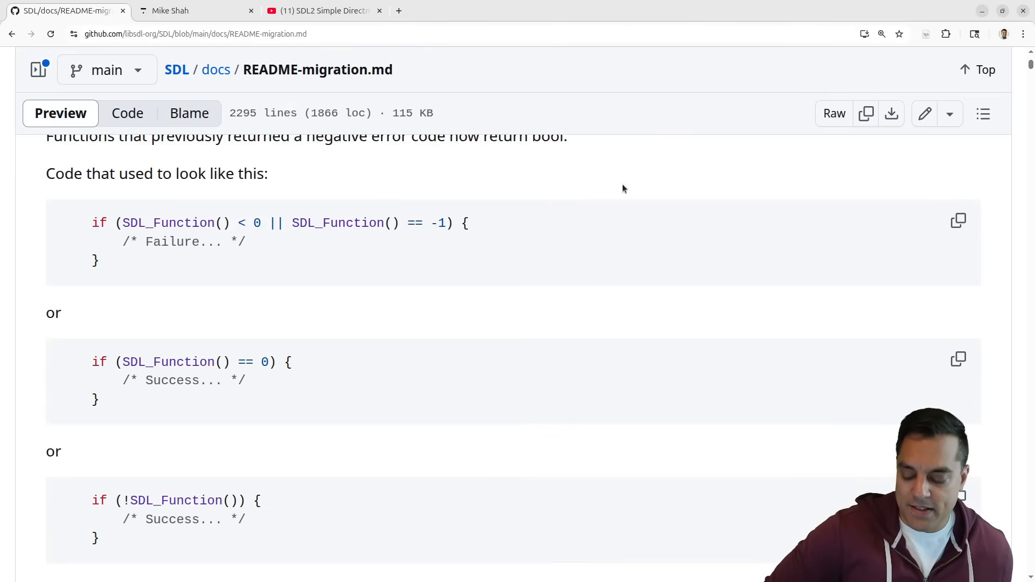
# Step: Read the migration guide's intro on renamed symbols and the build-system notes
pyautogui.scroll(-3)
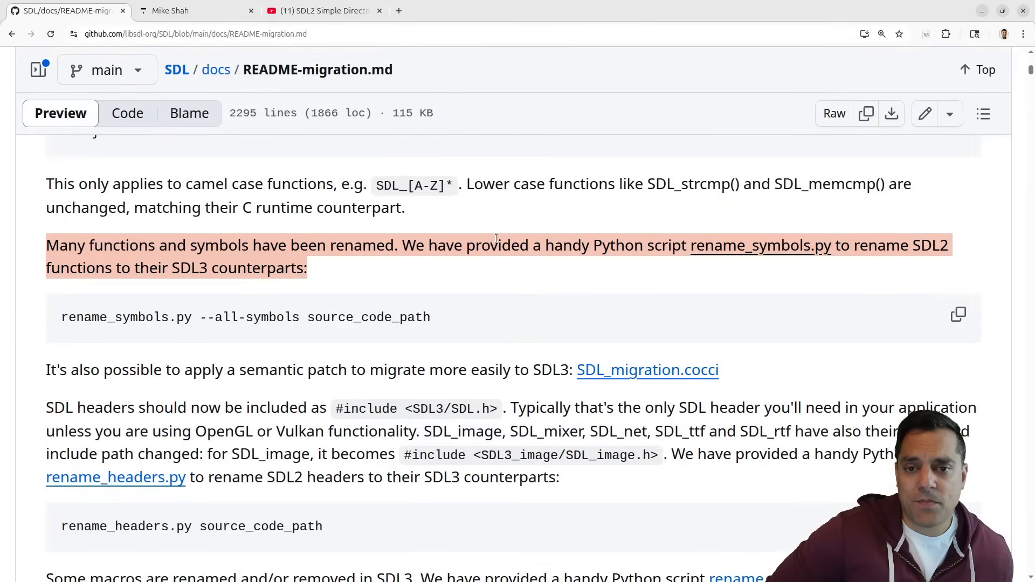
pyautogui.moveTo(486, 296)
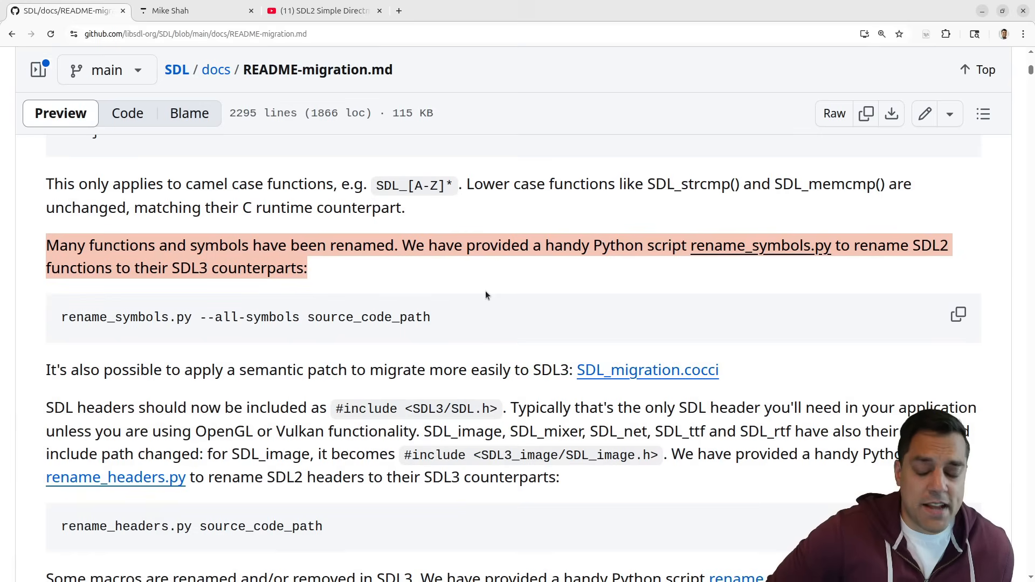
pyautogui.click(429, 276)
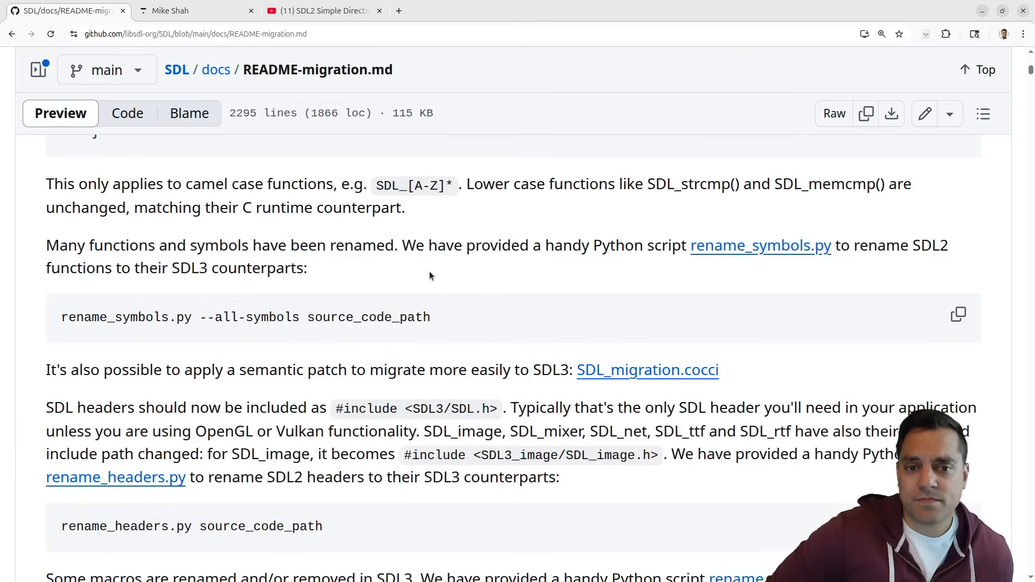
pyautogui.moveTo(481, 289)
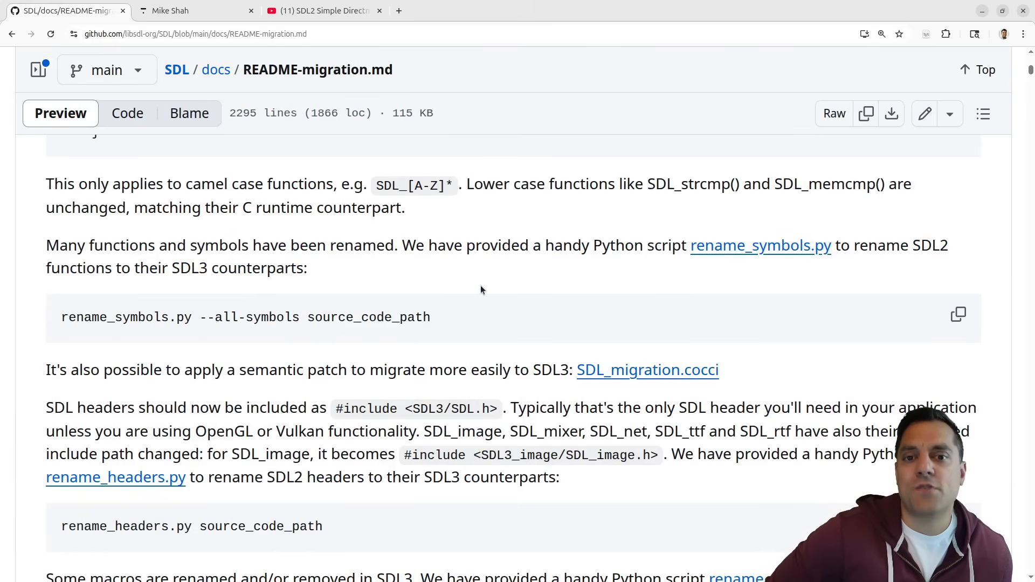
pyautogui.moveTo(480, 276)
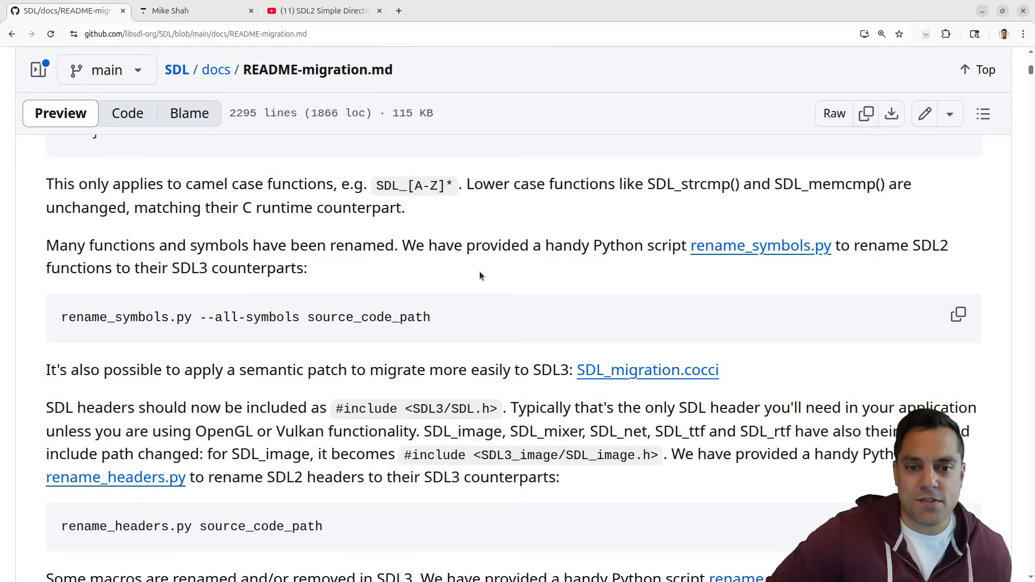
pyautogui.moveTo(573, 362)
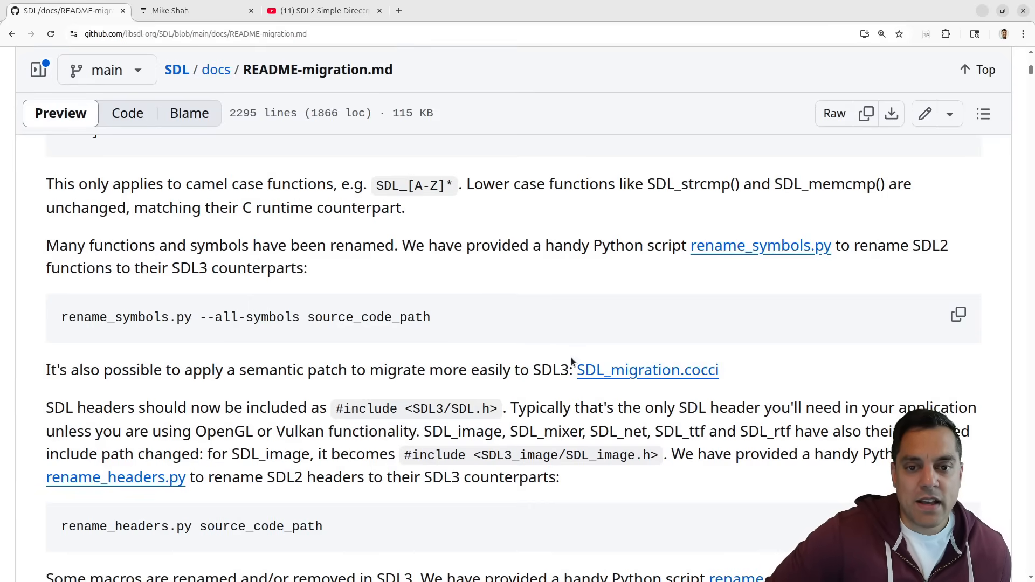
pyautogui.scroll(-3)
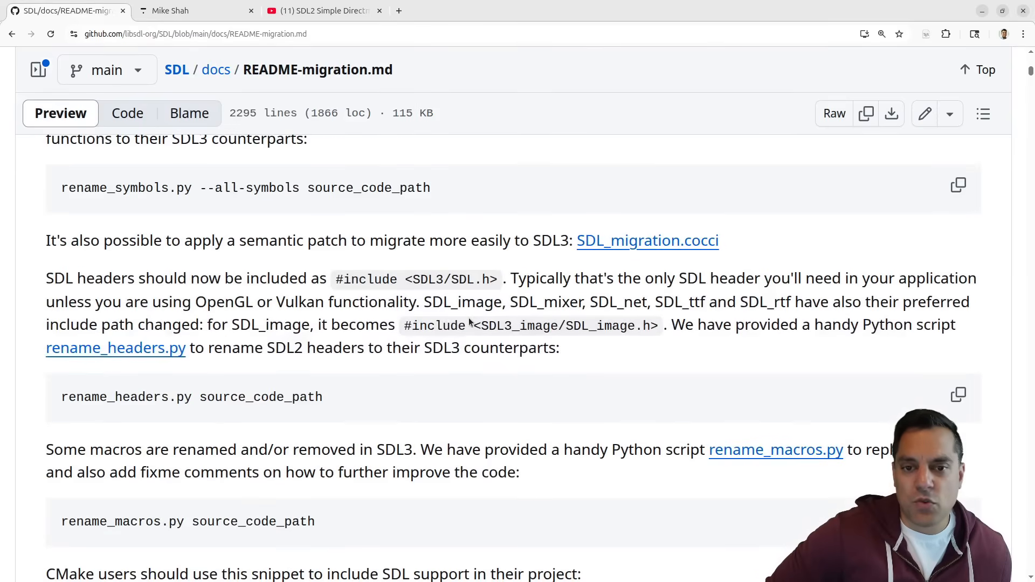
pyautogui.scroll(-3)
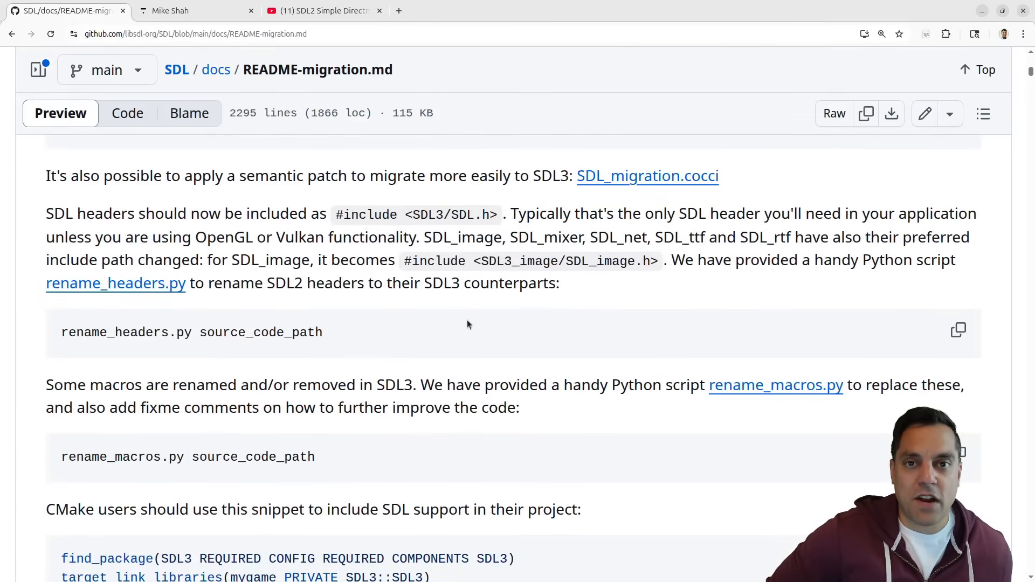
pyautogui.scroll(-3)
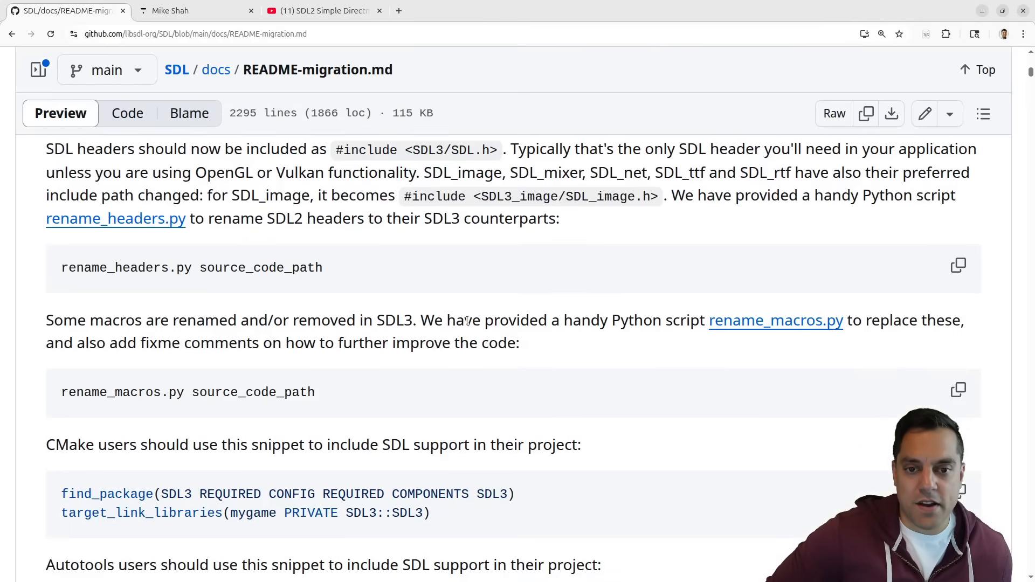
pyautogui.scroll(-3)
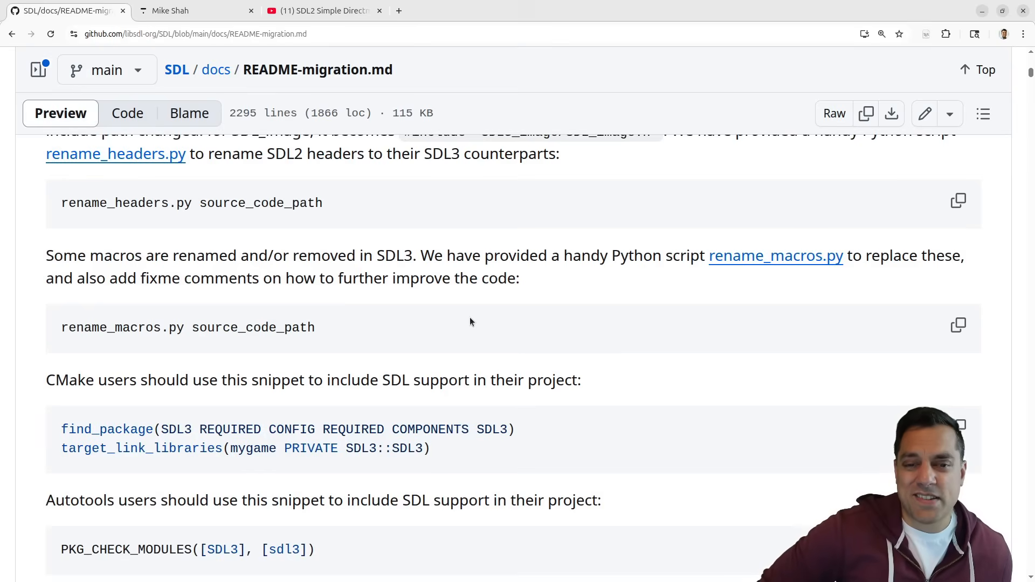
pyautogui.moveTo(600, 325)
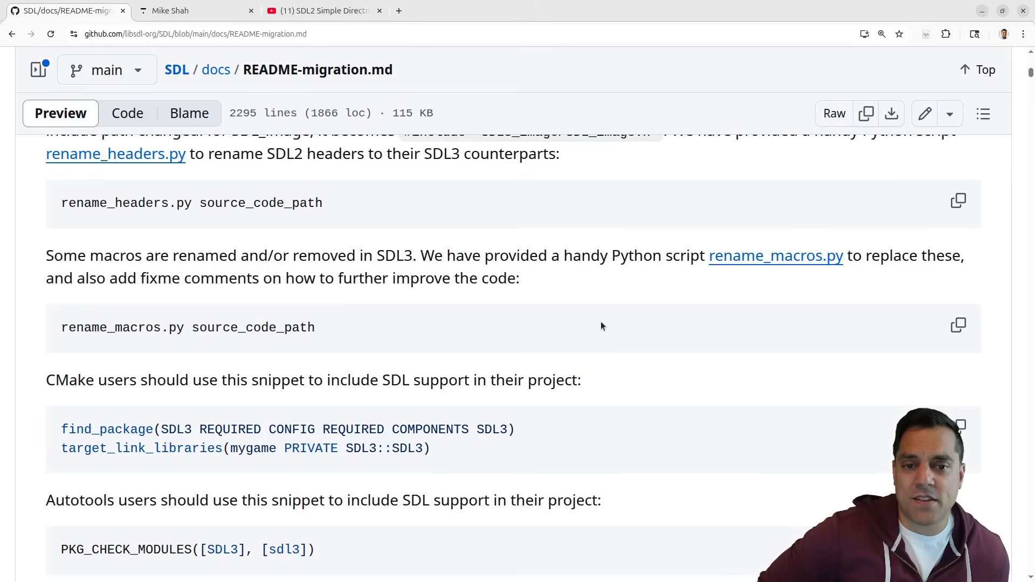
# Step: Continue through the SDL_atomic.h renames down to the SDL_audio.h renamed functions
pyautogui.scroll(-3)
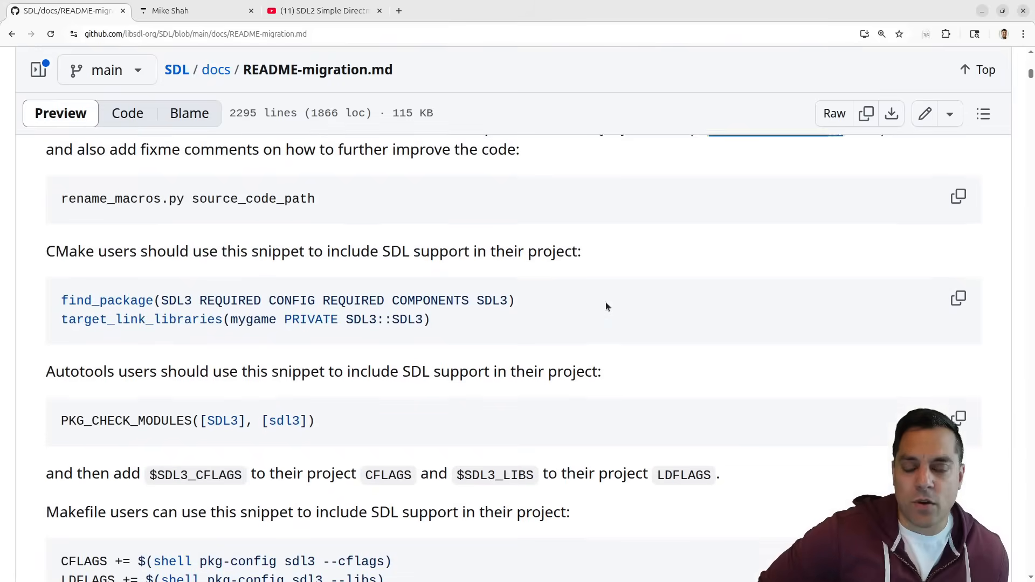
pyautogui.scroll(-3)
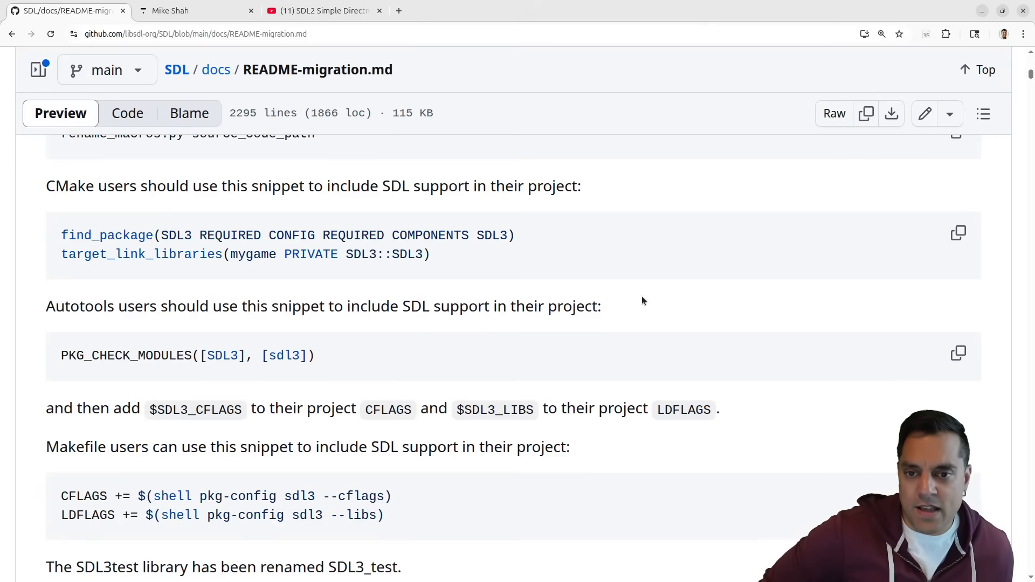
pyautogui.scroll(-3)
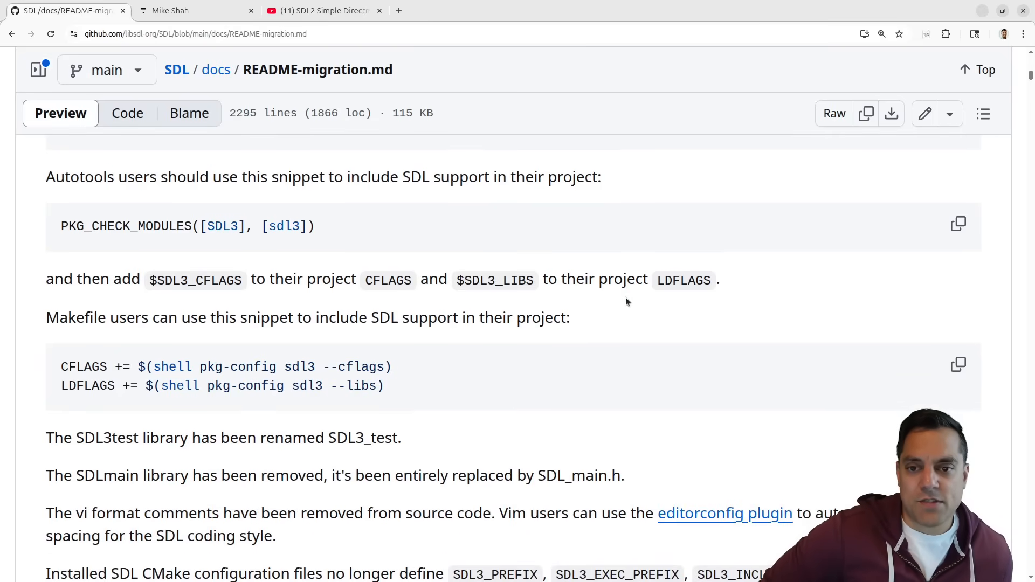
pyautogui.scroll(-3)
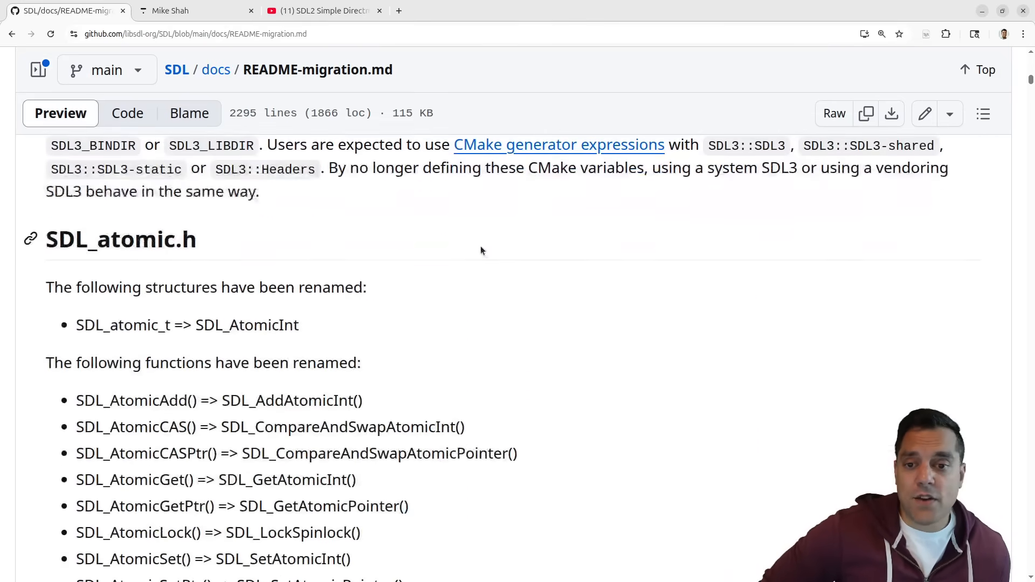
pyautogui.scroll(-3)
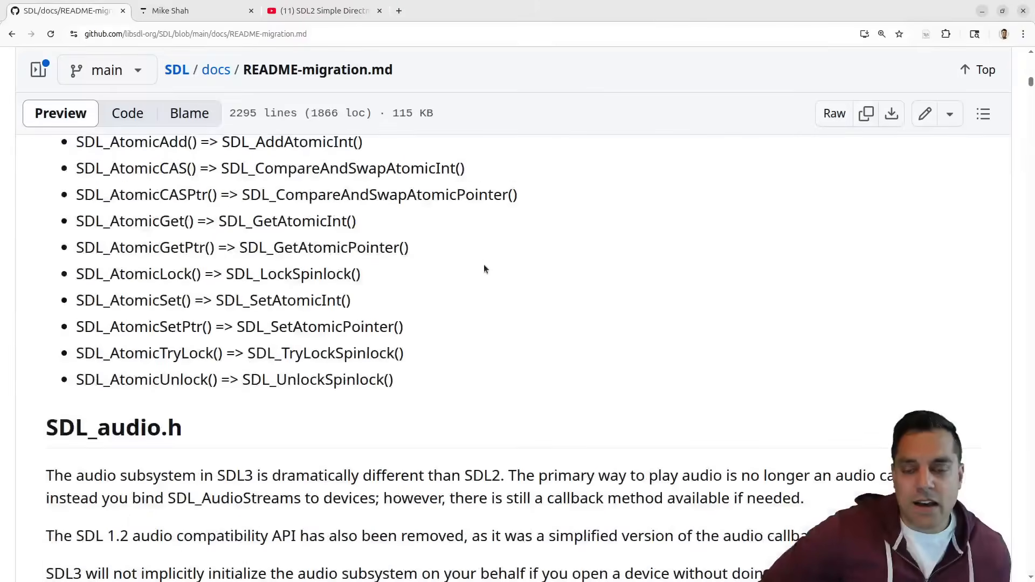
pyautogui.scroll(3)
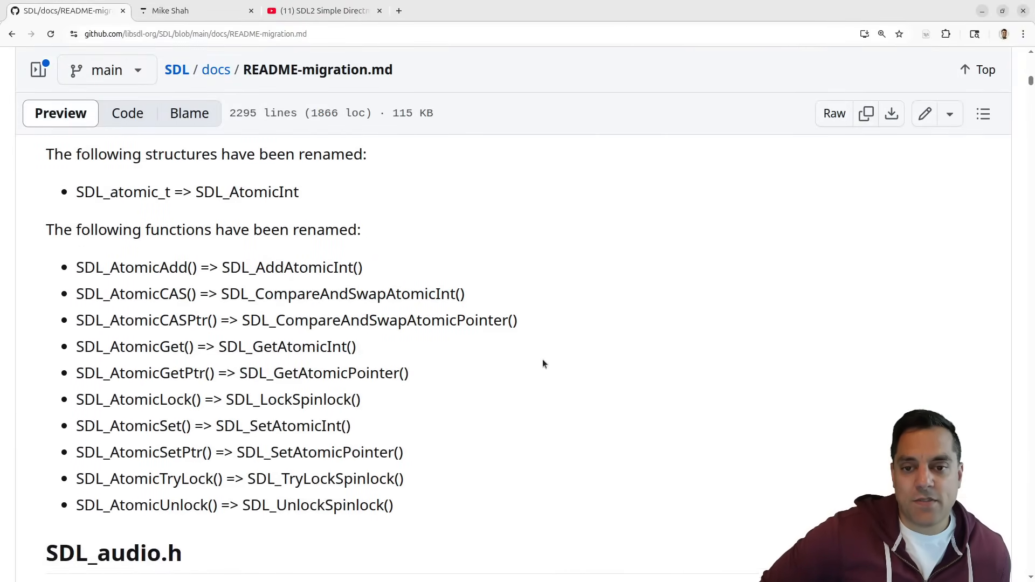
pyautogui.scroll(-3)
pyautogui.write('Destro')
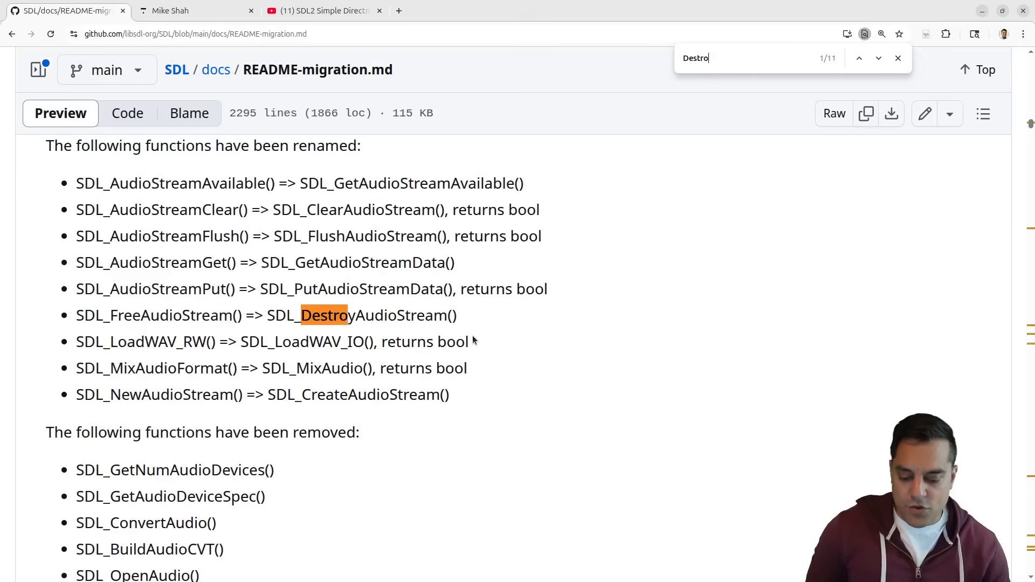
# Step: Find 'Destroy' then 'Get' audio functions in the guide, and return to libsdl.org
pyautogui.write('y')
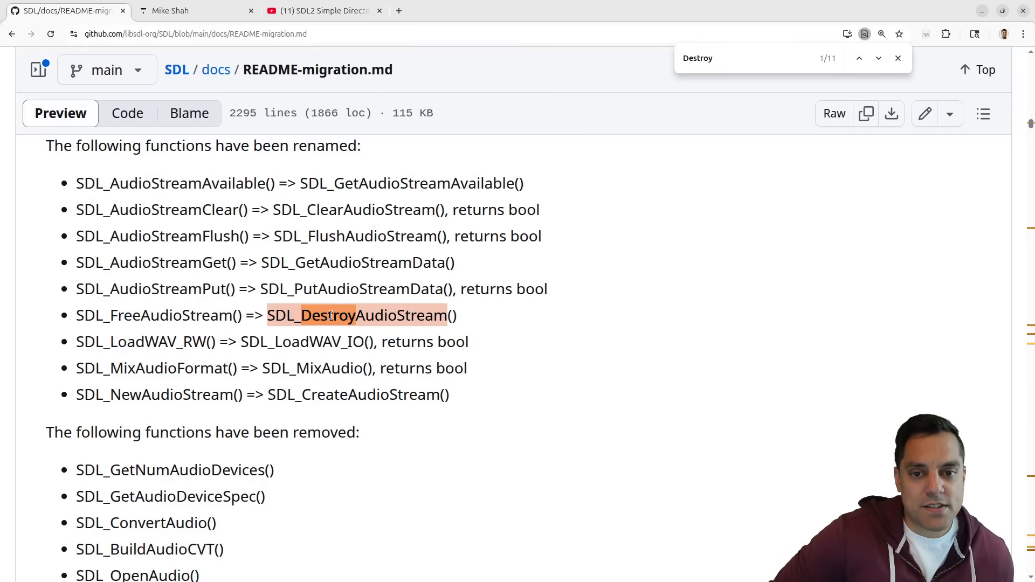
pyautogui.moveTo(157, 315)
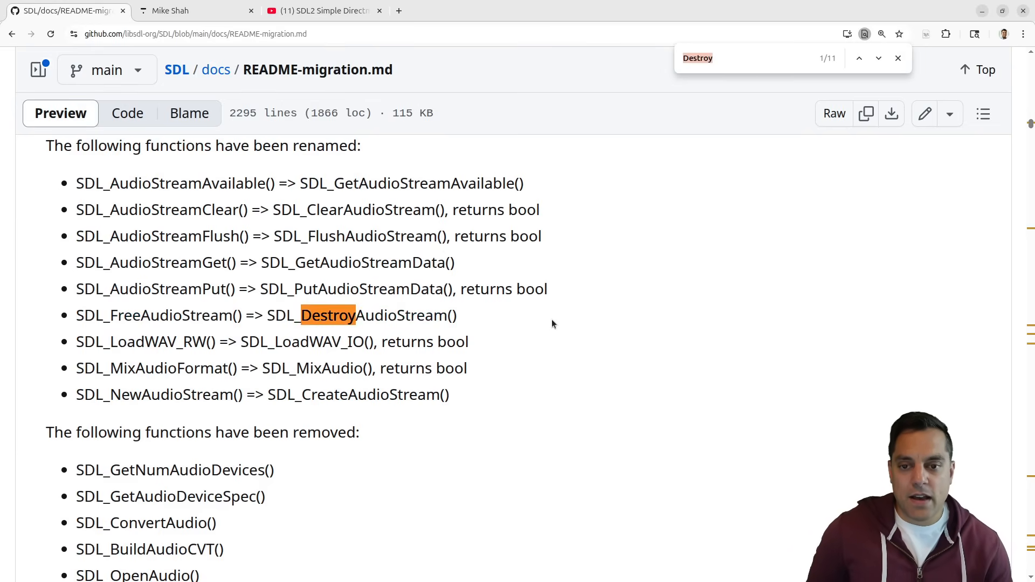
pyautogui.write('G')
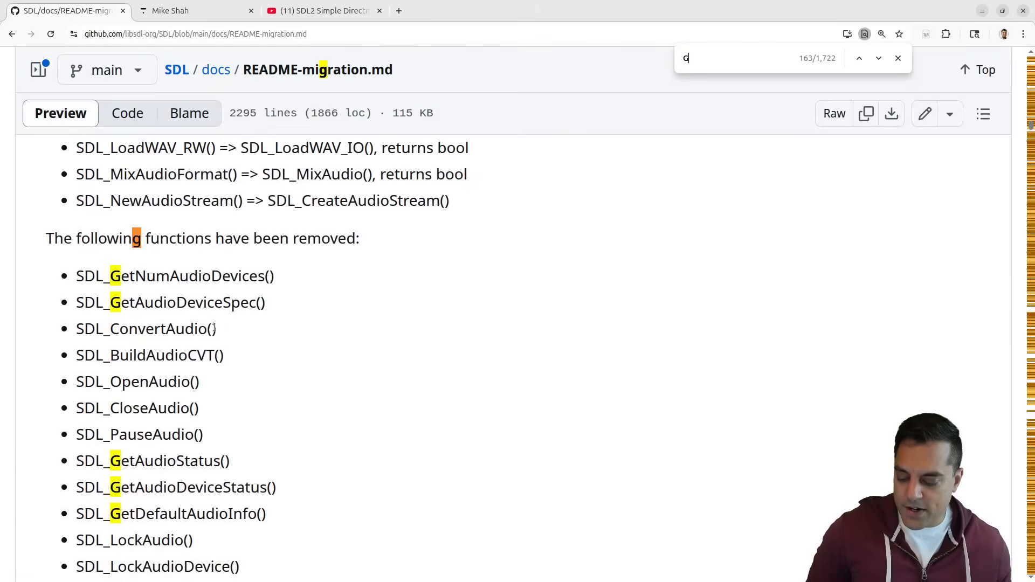
pyautogui.write('et')
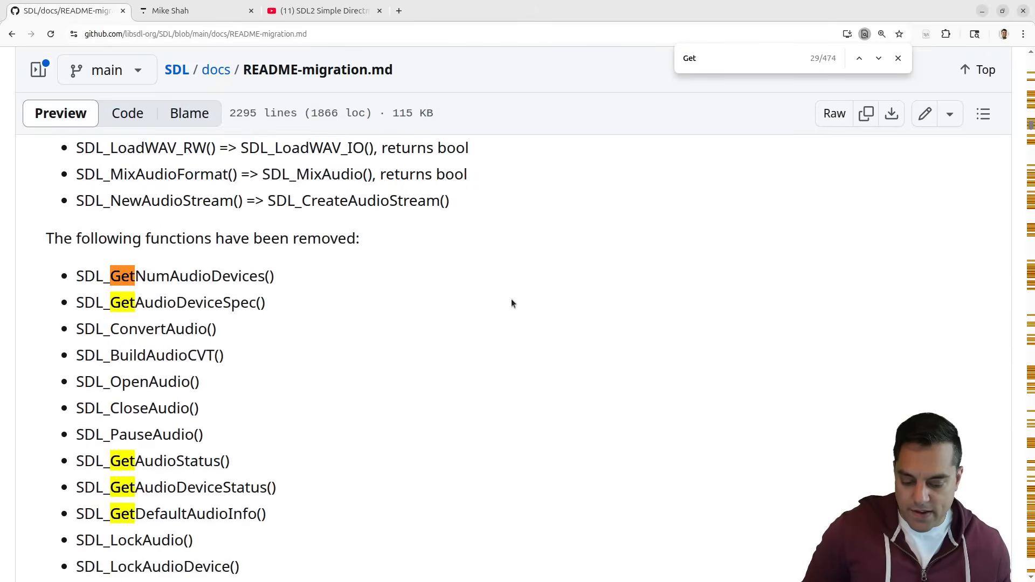
pyautogui.click(858, 59)
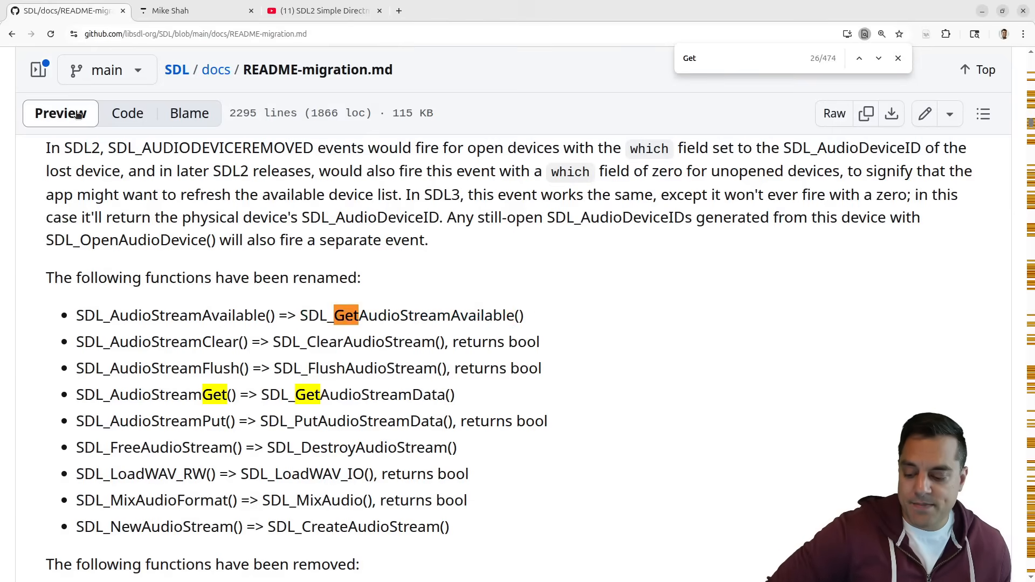
pyautogui.click(11, 34)
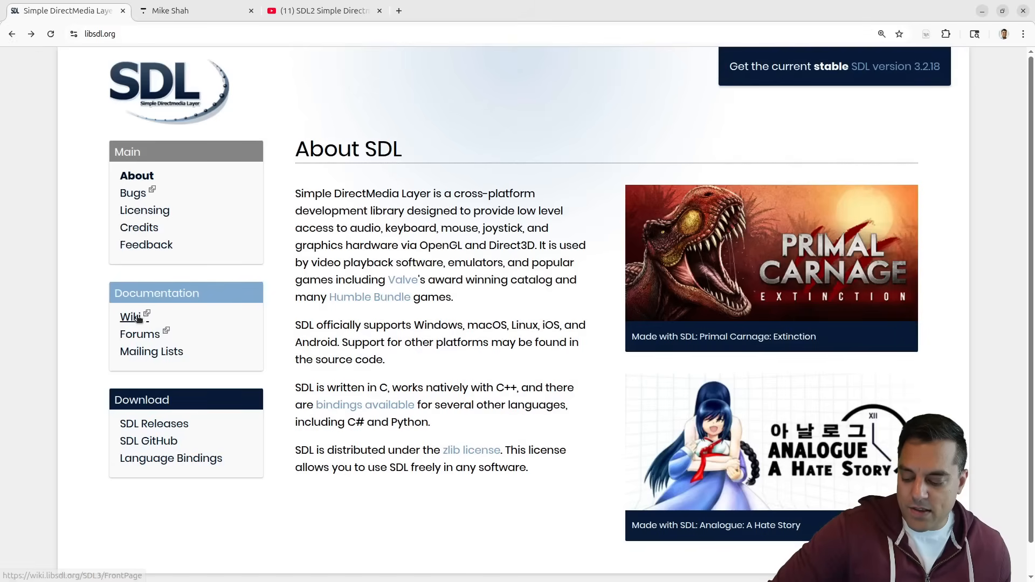
# Step: Reach the SDL3 API by Category page and load wiki.libsdl.org/SDL3/APIByCategory in a second window for the SDL2 version
pyautogui.click(130, 317)
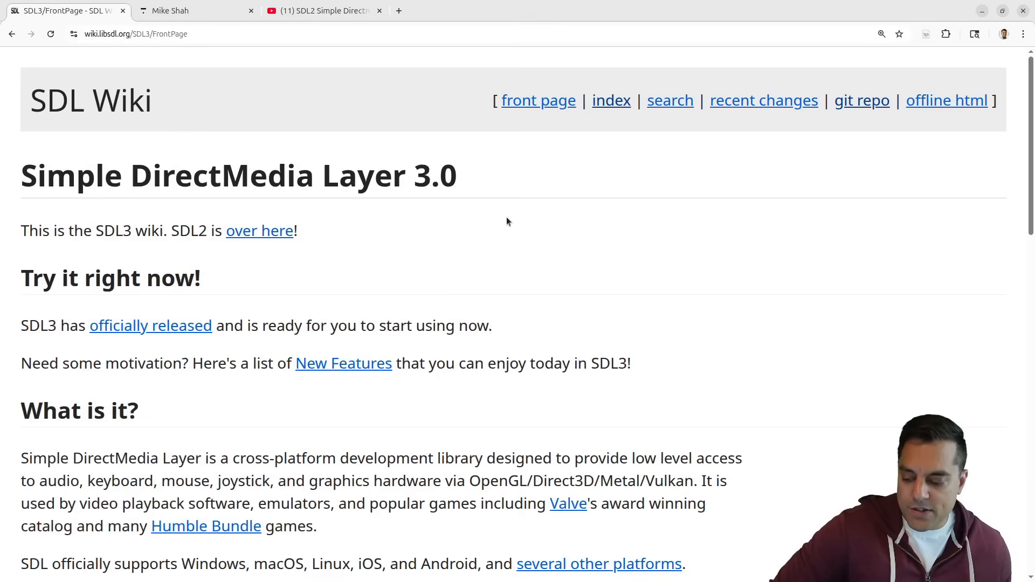
pyautogui.scroll(-3)
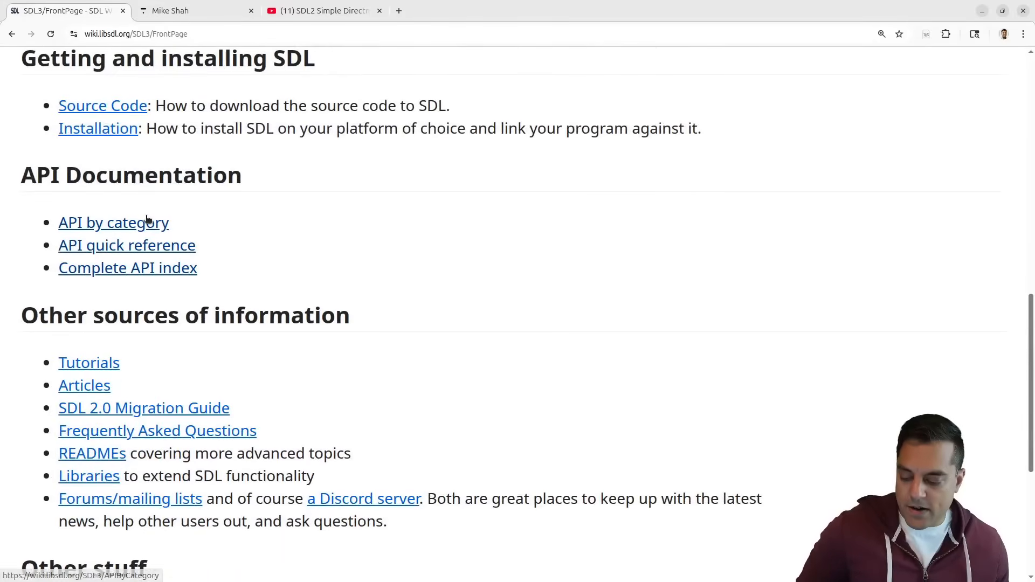
pyautogui.click(113, 223)
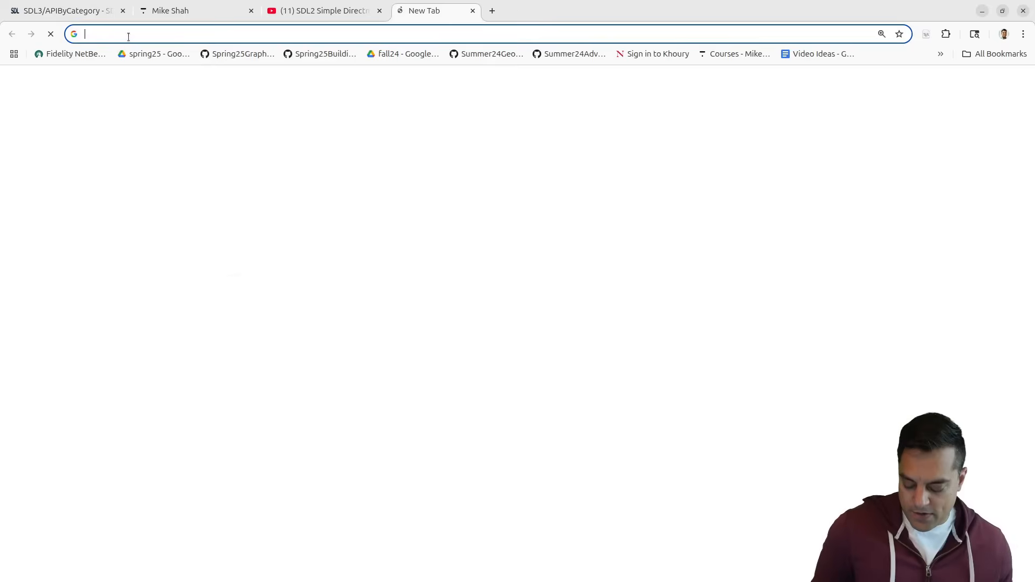
pyautogui.write('https://wiki.libsdl.org/SDL3/APIByCategory')
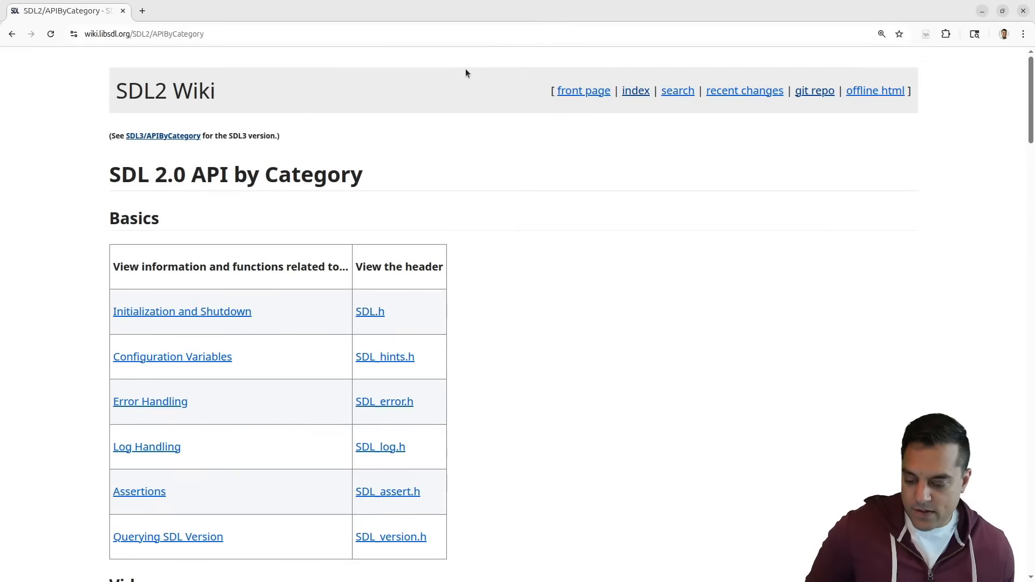
# Step: Snap the SDL2 wiki window beside the SDL3 one and scan both category tables top to bottom and back
pyautogui.press('Super')
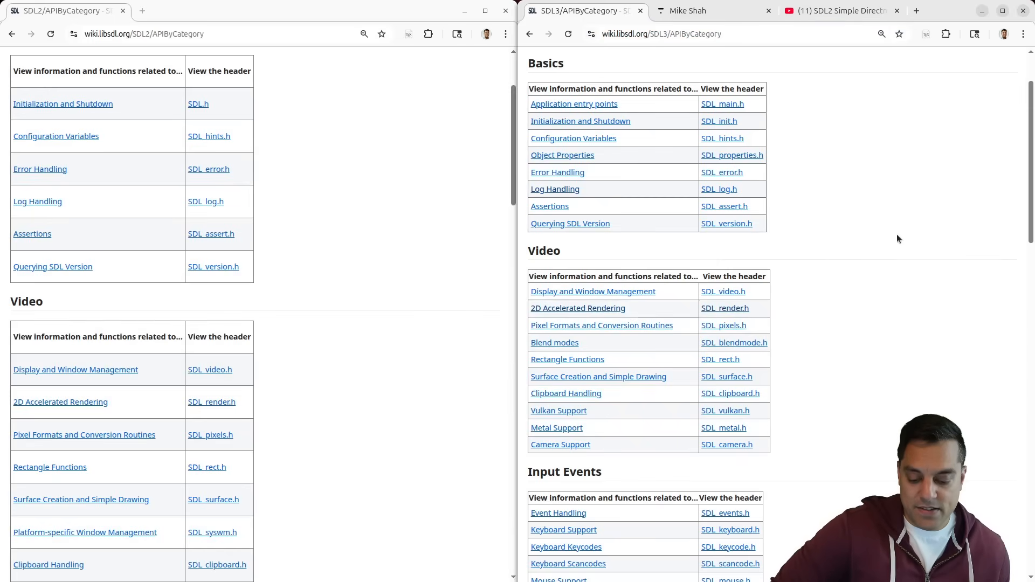
pyautogui.scroll(-3)
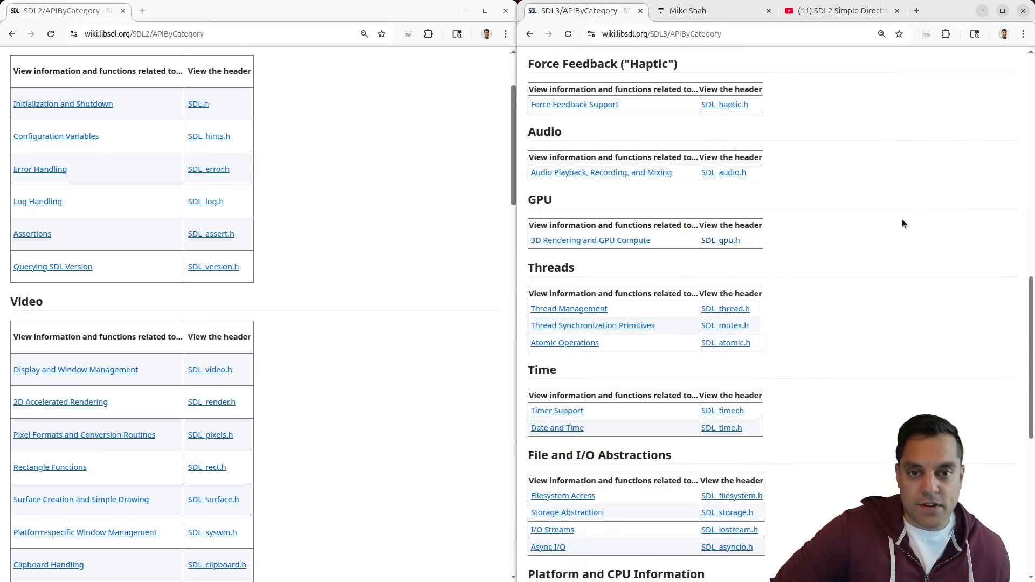
pyautogui.scroll(-3)
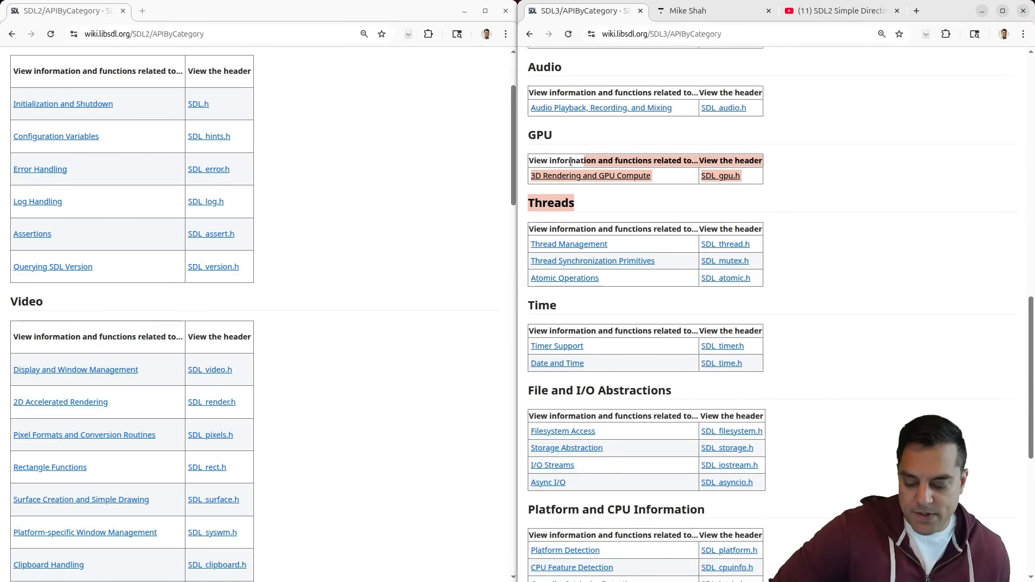
pyautogui.scroll(-3)
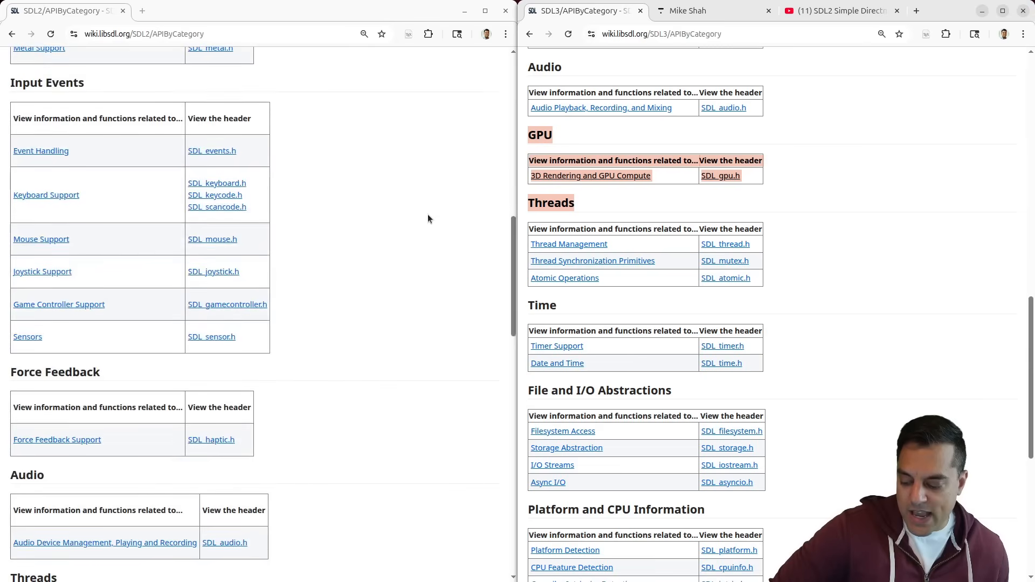
pyautogui.scroll(-3)
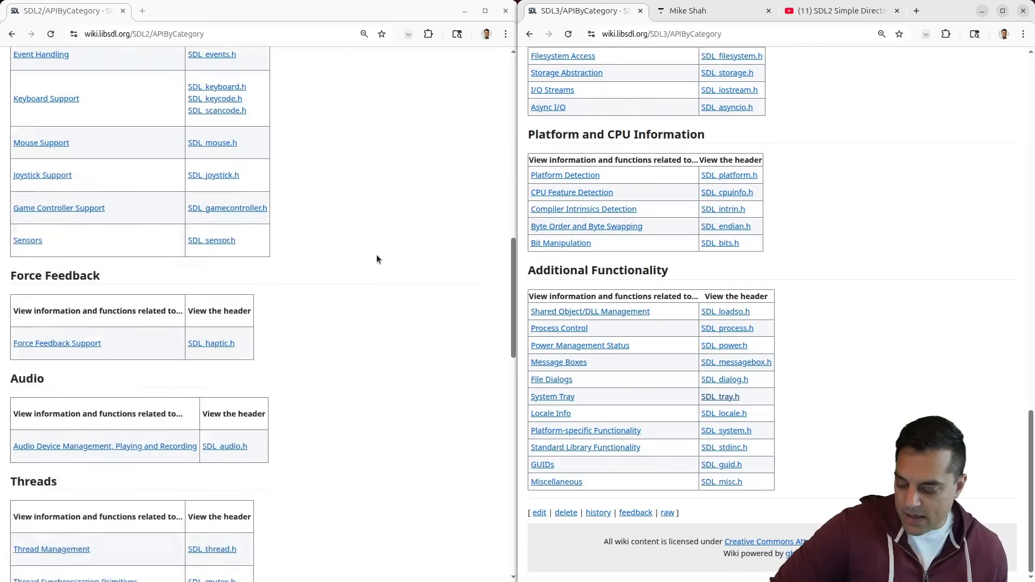
pyautogui.scroll(-3)
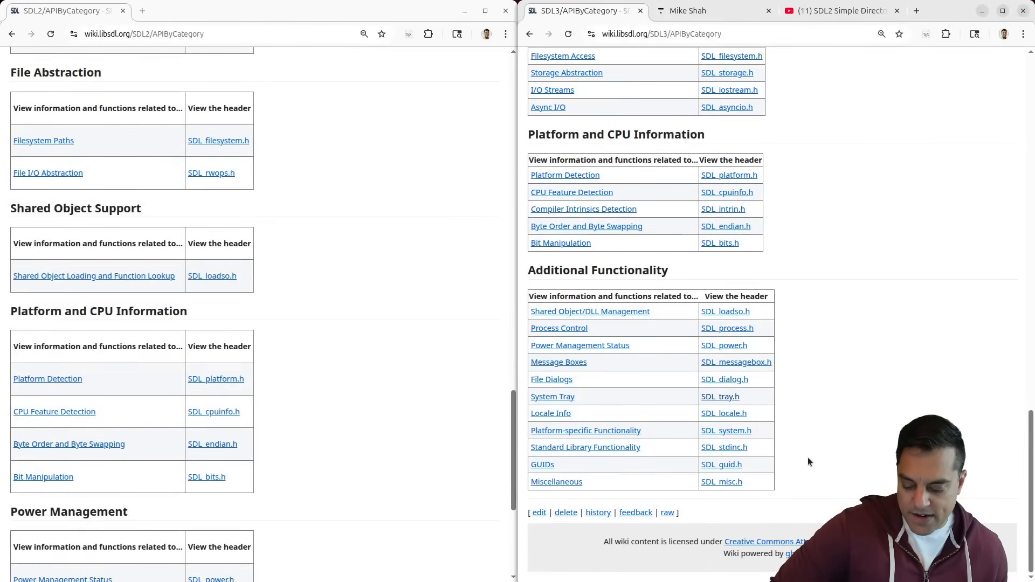
pyautogui.scroll(-3)
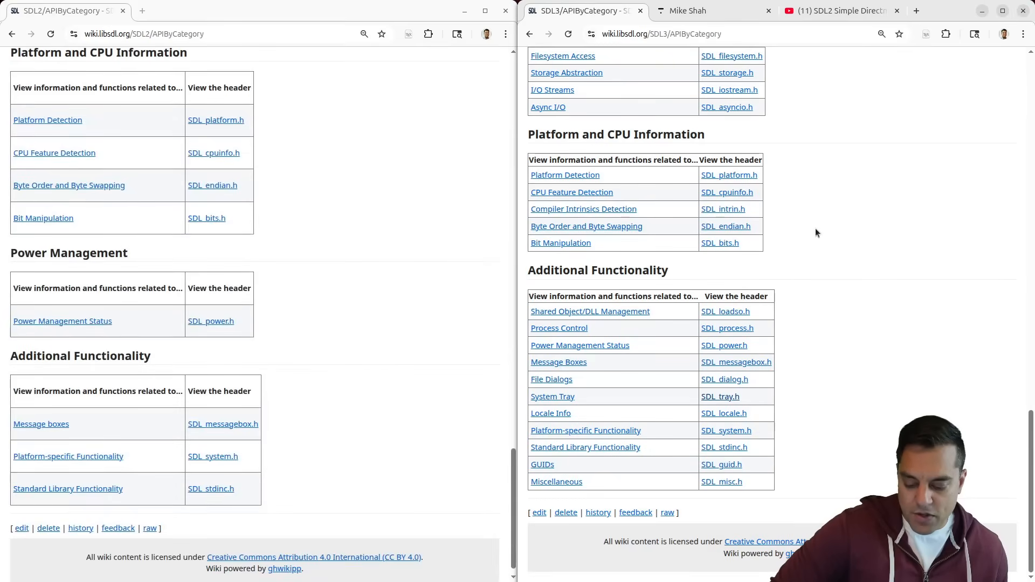
pyautogui.scroll(3)
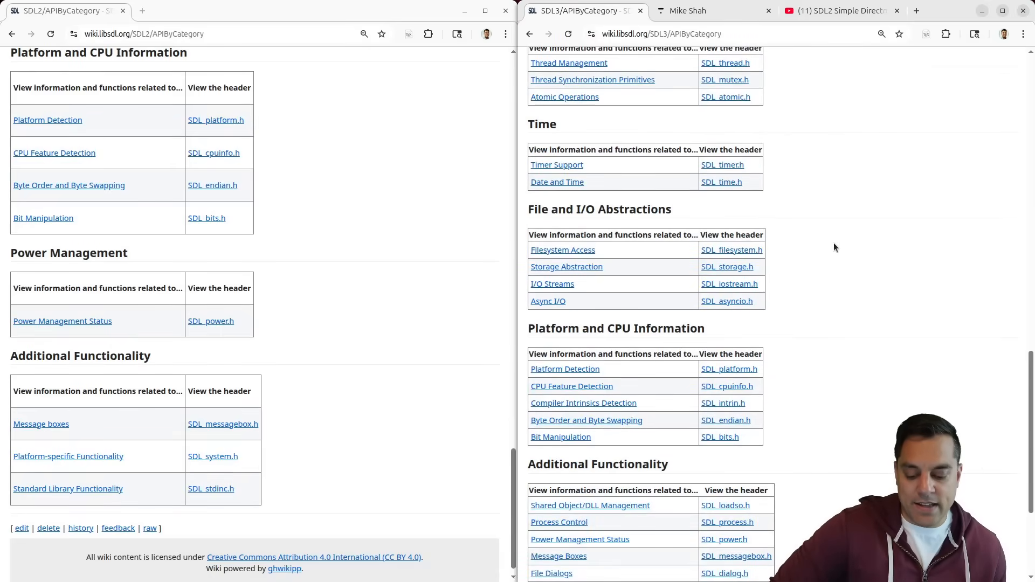
pyautogui.scroll(3)
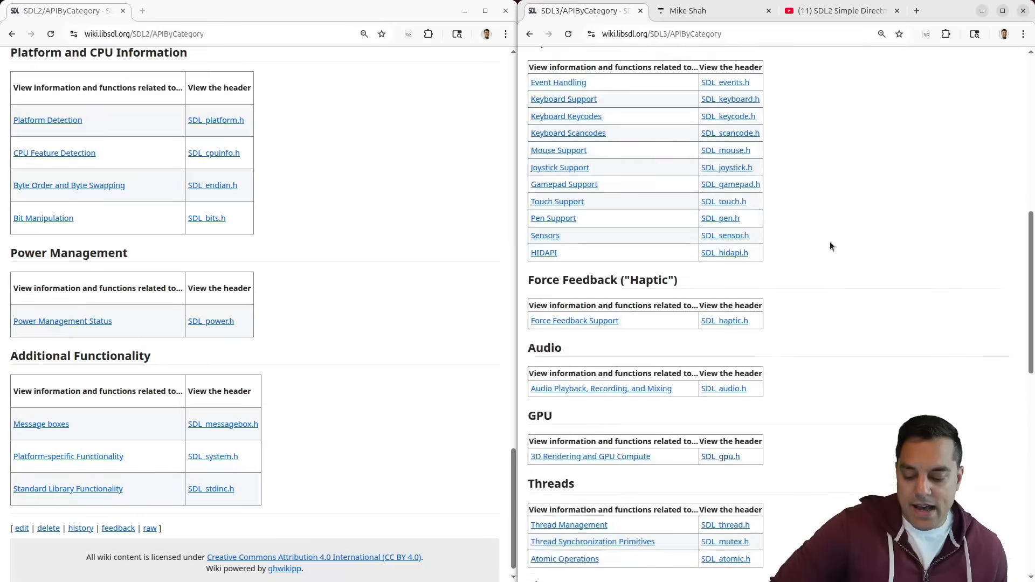
pyautogui.scroll(3)
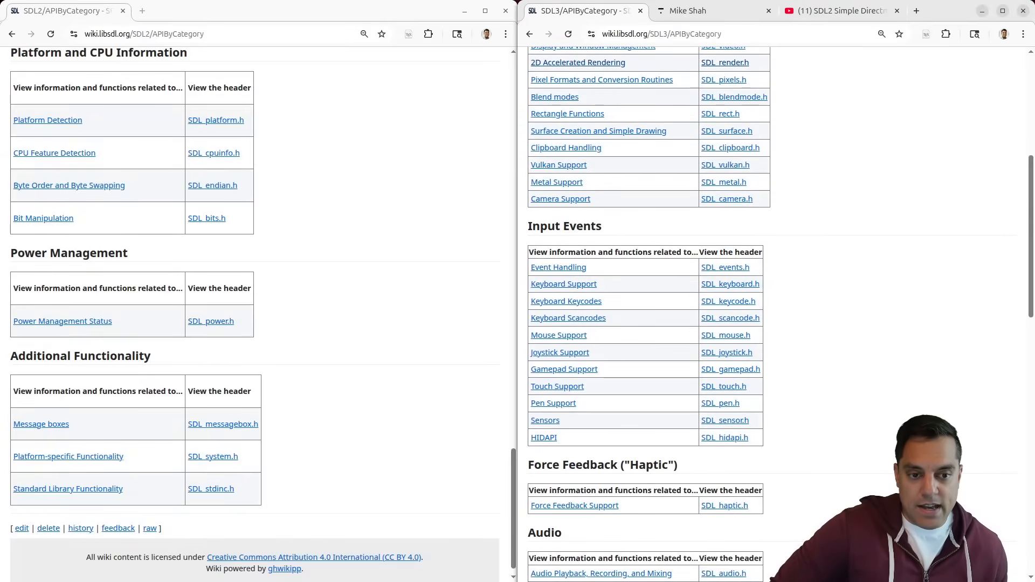
pyautogui.moveTo(570, 445)
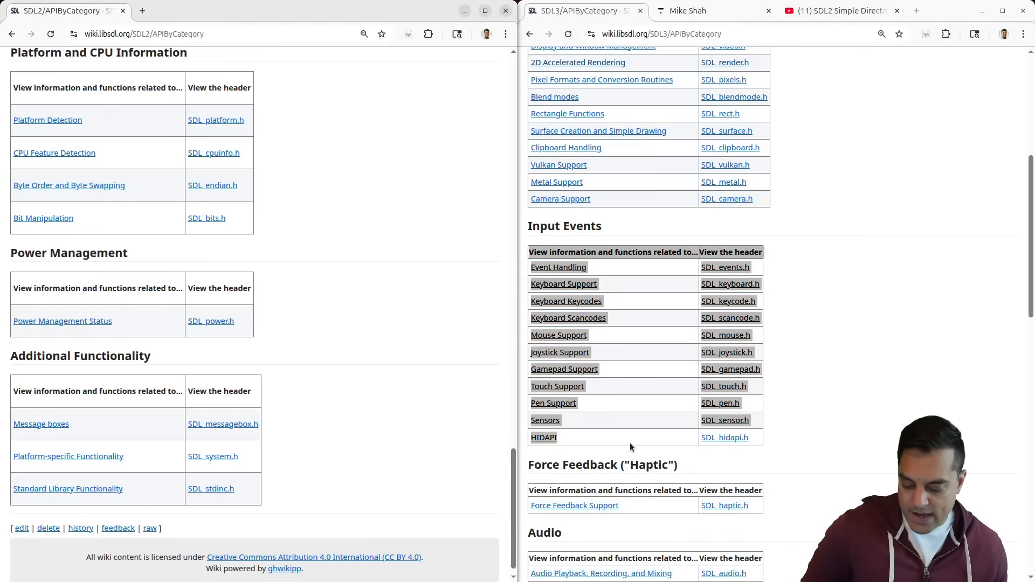
pyautogui.write('sens')
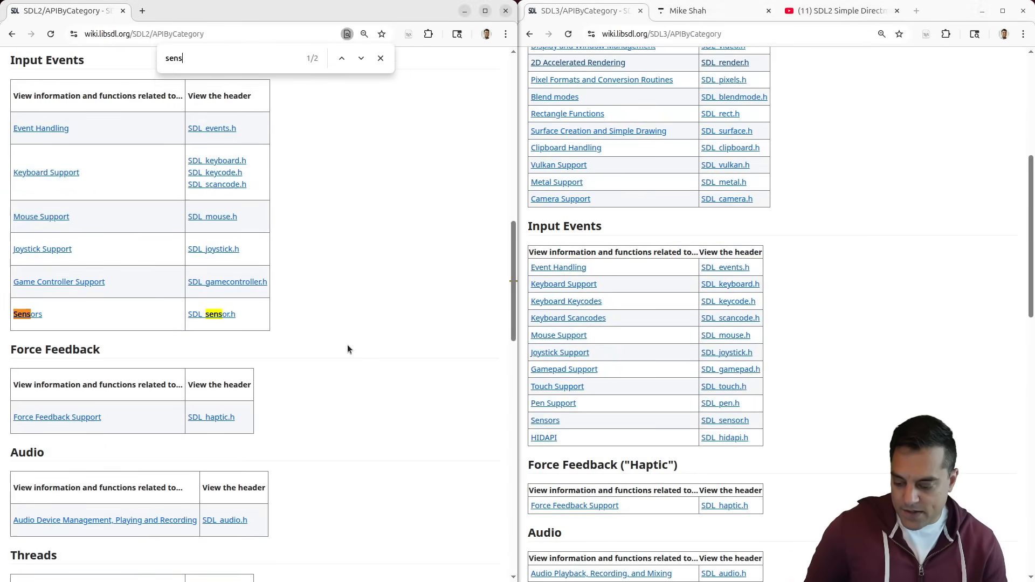
pyautogui.write('ors')
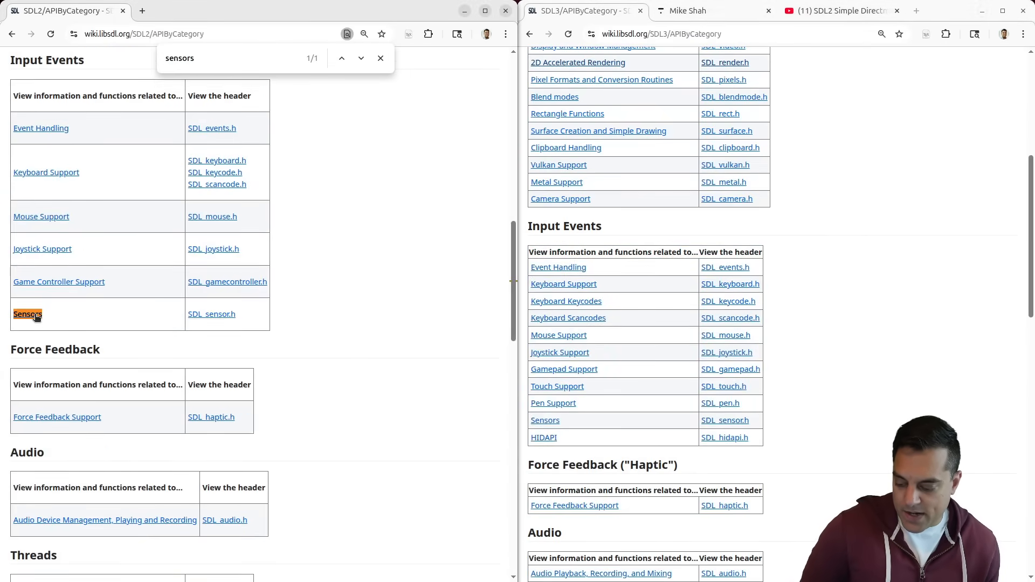
pyautogui.click(27, 314)
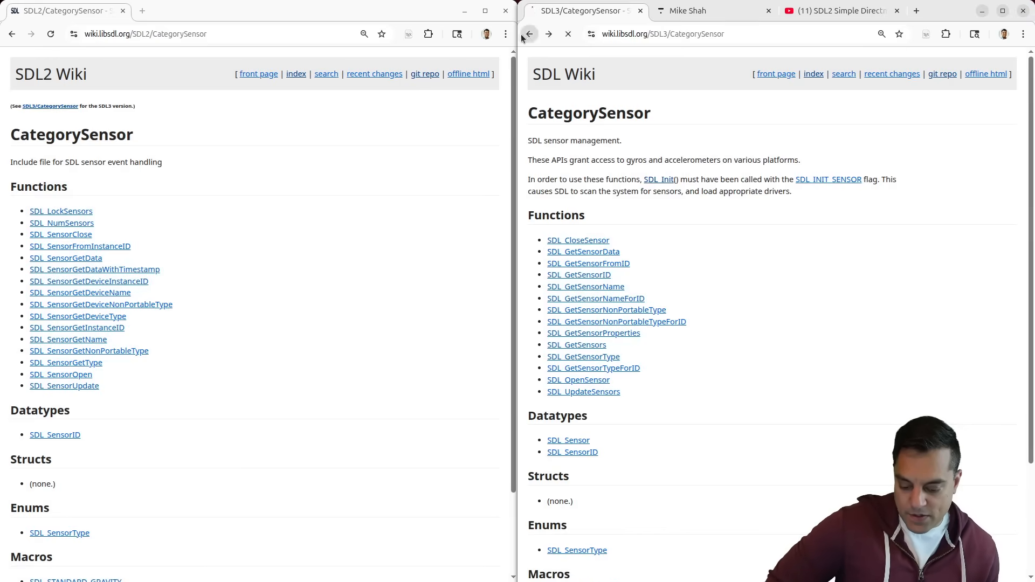
pyautogui.click(529, 33)
pyautogui.write('camera')
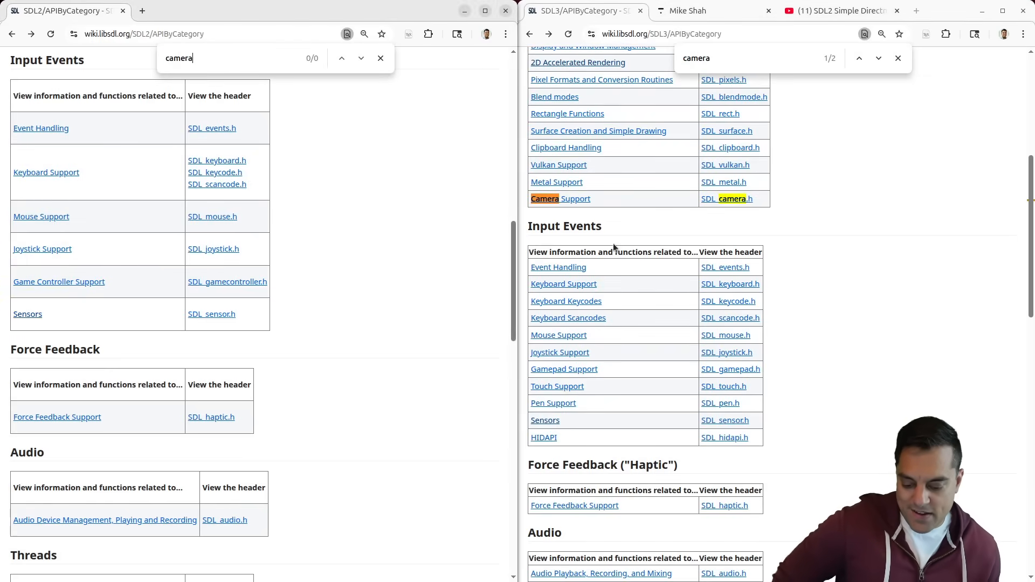
pyautogui.click(560, 199)
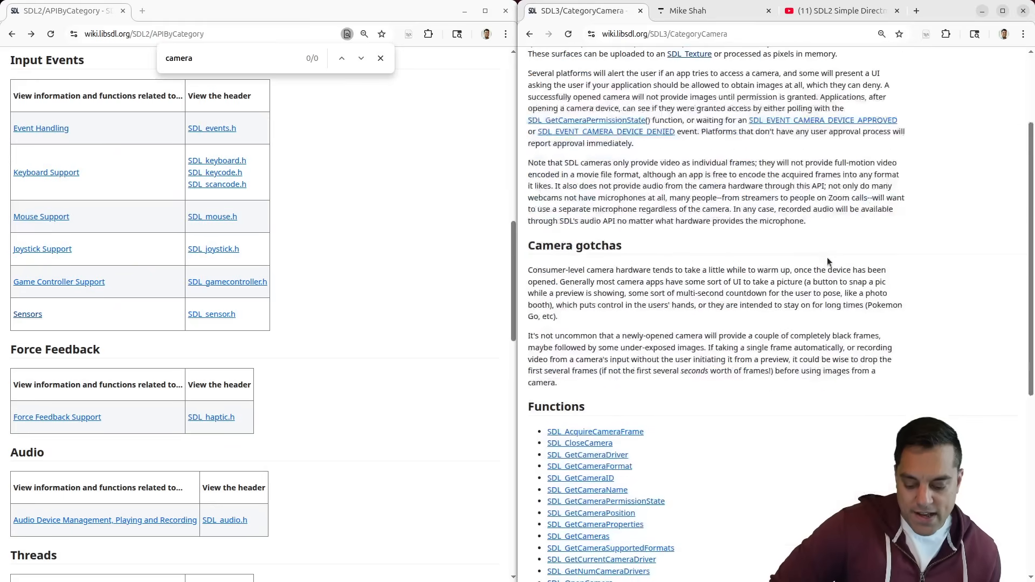
pyautogui.scroll(3)
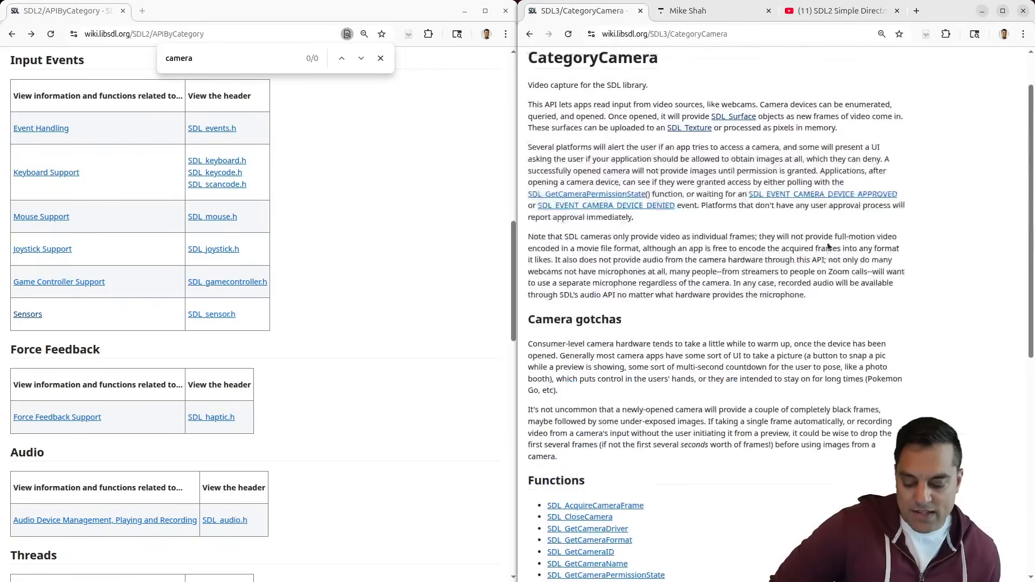
pyautogui.click(529, 34)
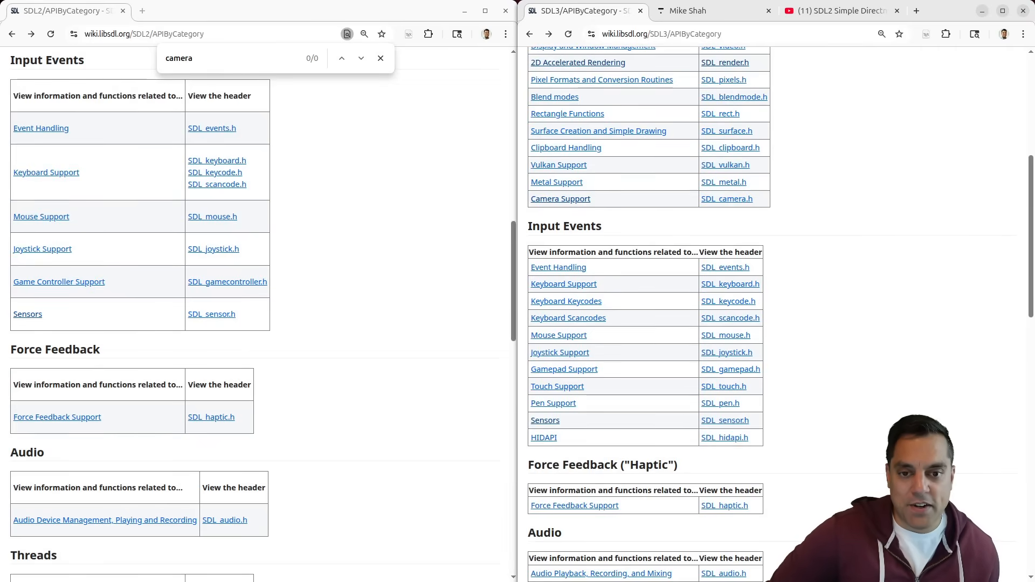
pyautogui.moveTo(854, 296)
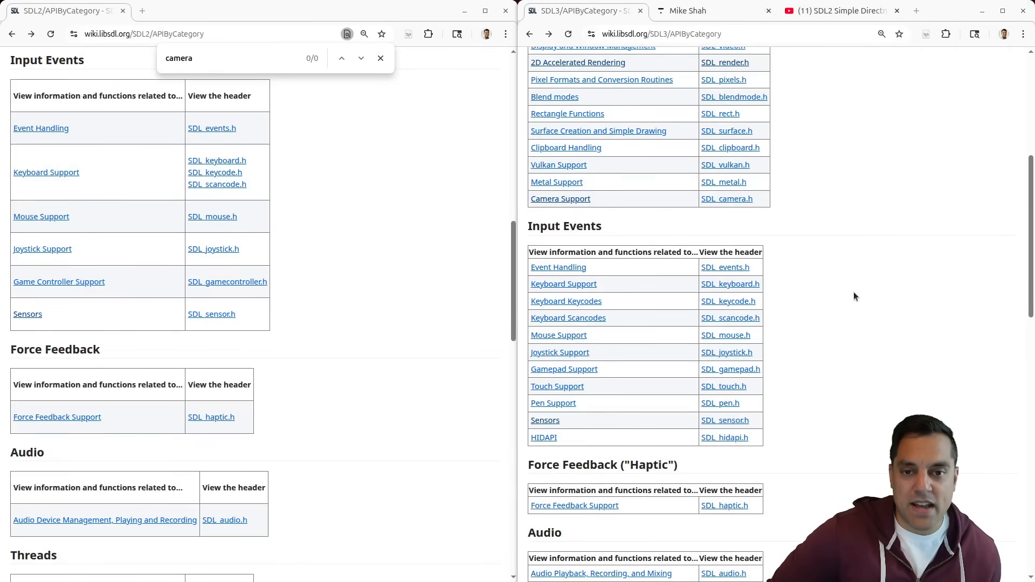
pyautogui.moveTo(827, 276)
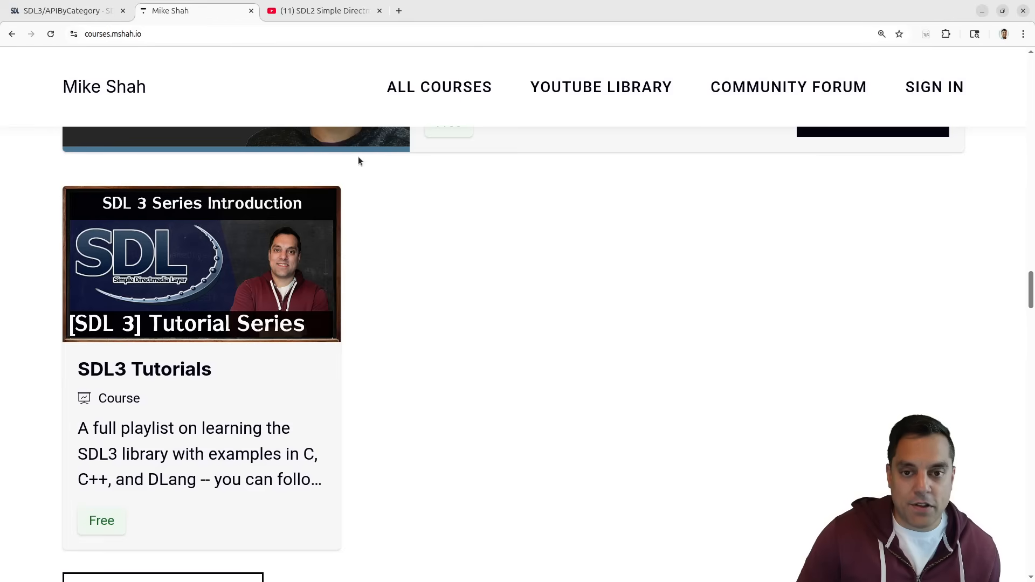
# Step: Select the courses.mshah.io address above the free SDL3 Tutorials course card
pyautogui.click(112, 33)
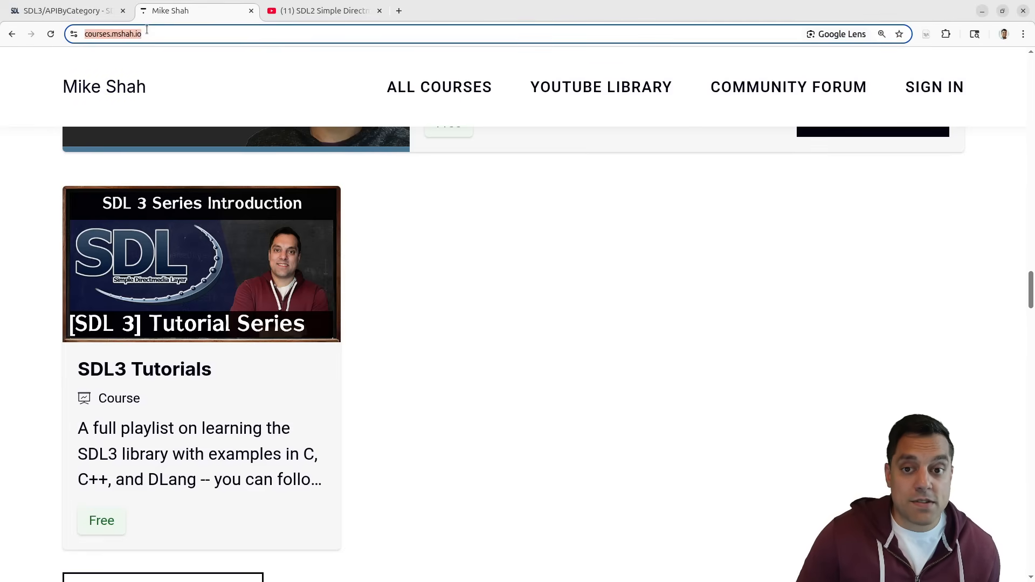
pyautogui.moveTo(62, 10)
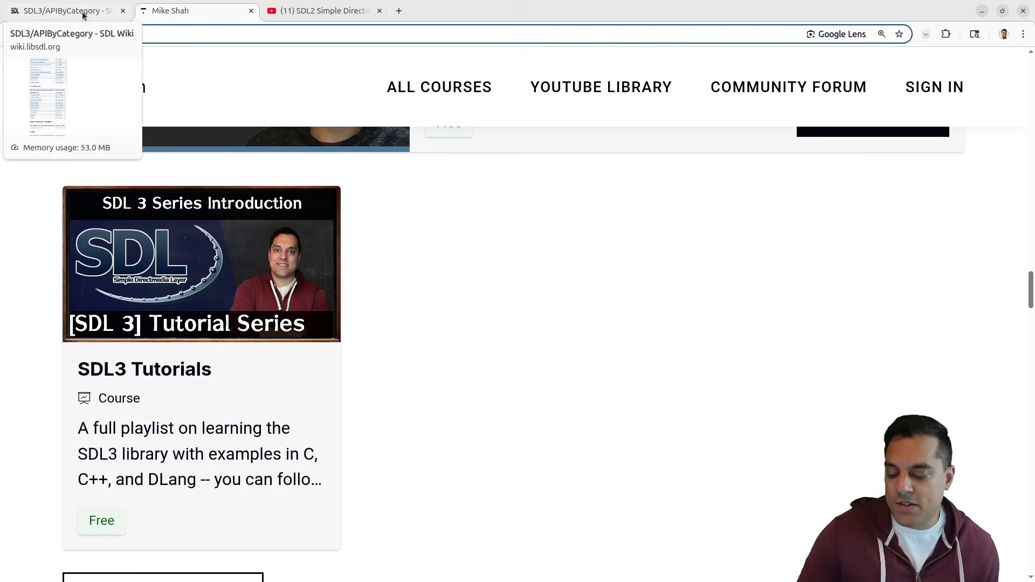